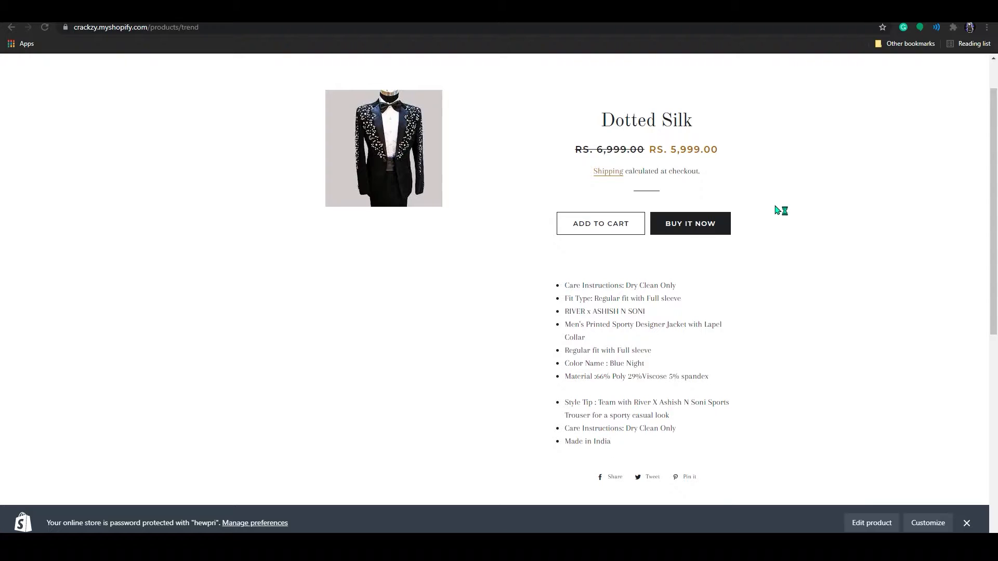
{"action": "mouse_move", "coordinate": [776, 210]}
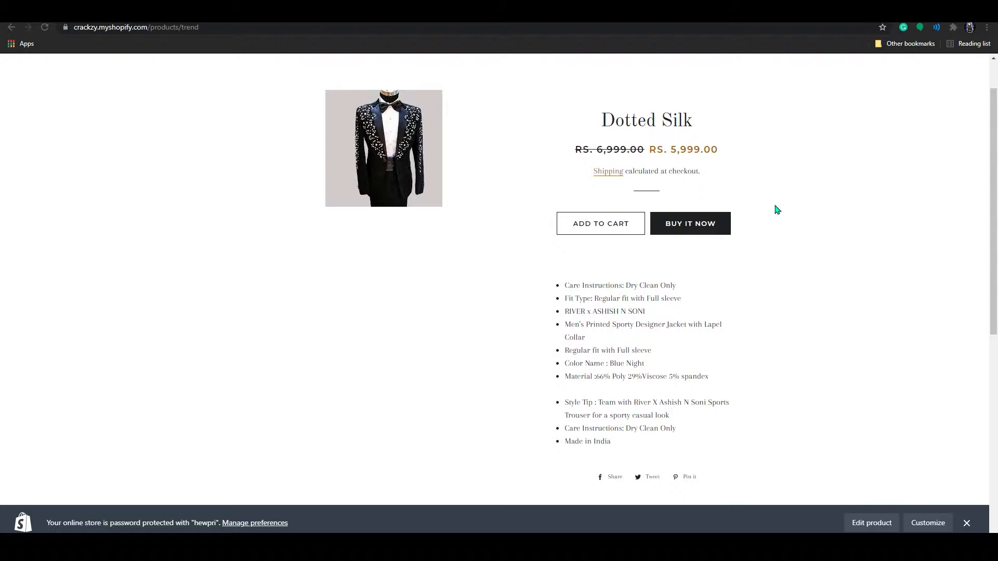
{"action": "mouse_move", "coordinate": [324, 139]}
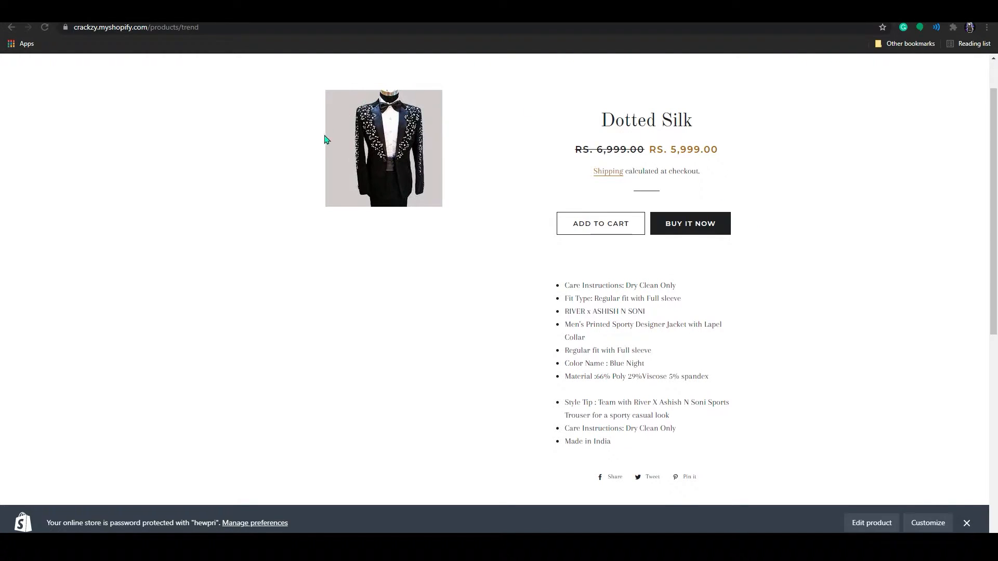
{"action": "mouse_move", "coordinate": [443, 229]}
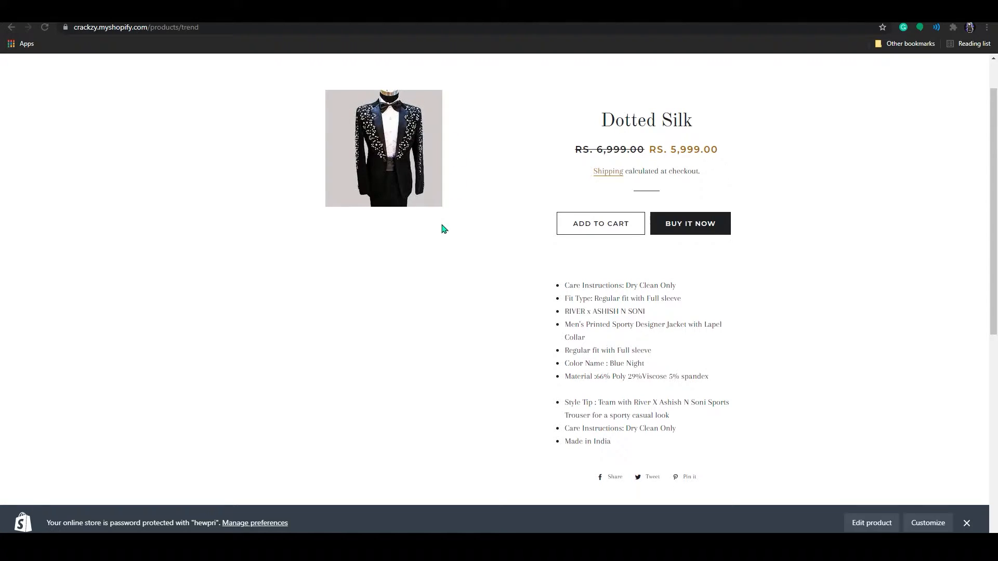
{"action": "mouse_move", "coordinate": [420, 184]}
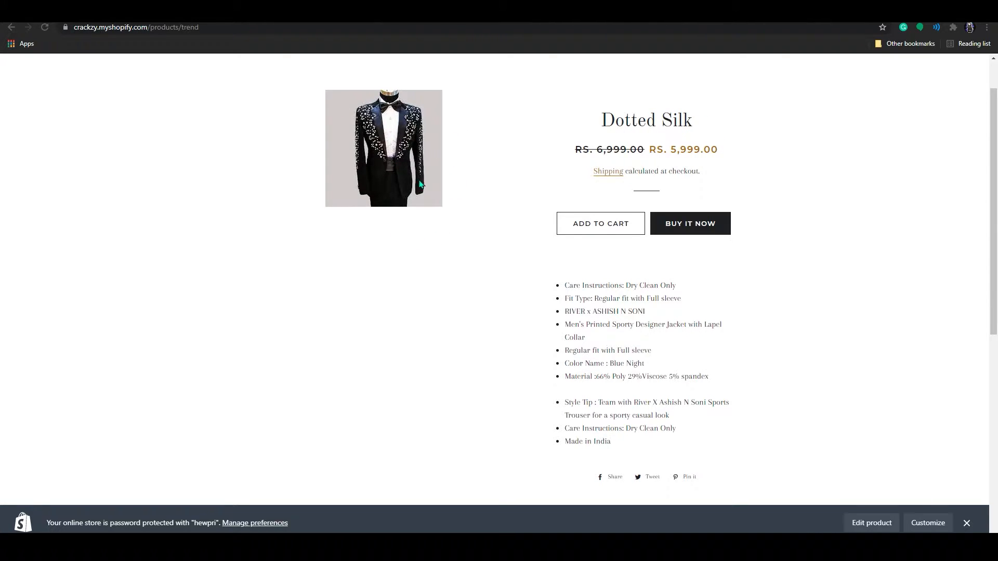
{"action": "mouse_move", "coordinate": [556, 287]}
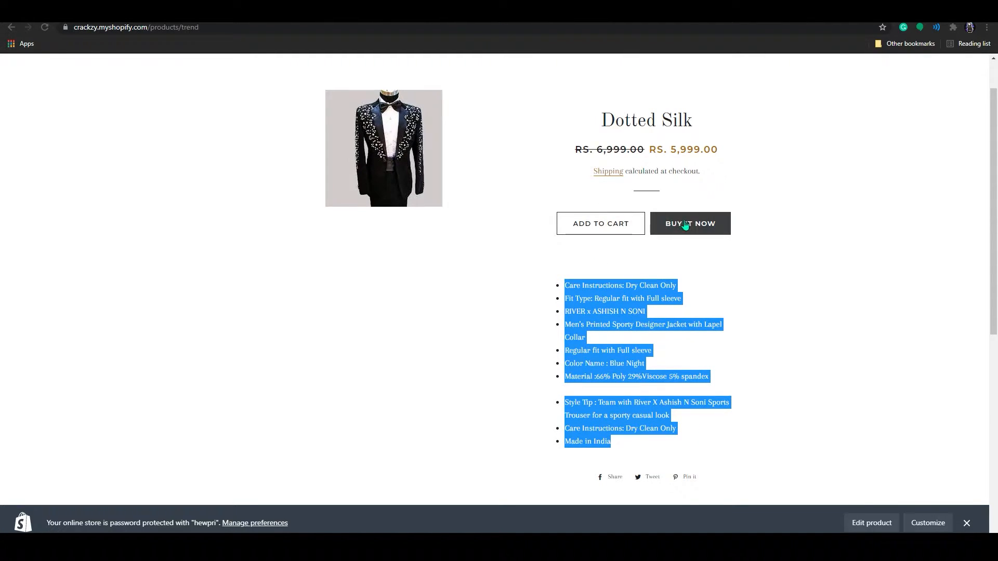
{"action": "mouse_move", "coordinate": [680, 256]}
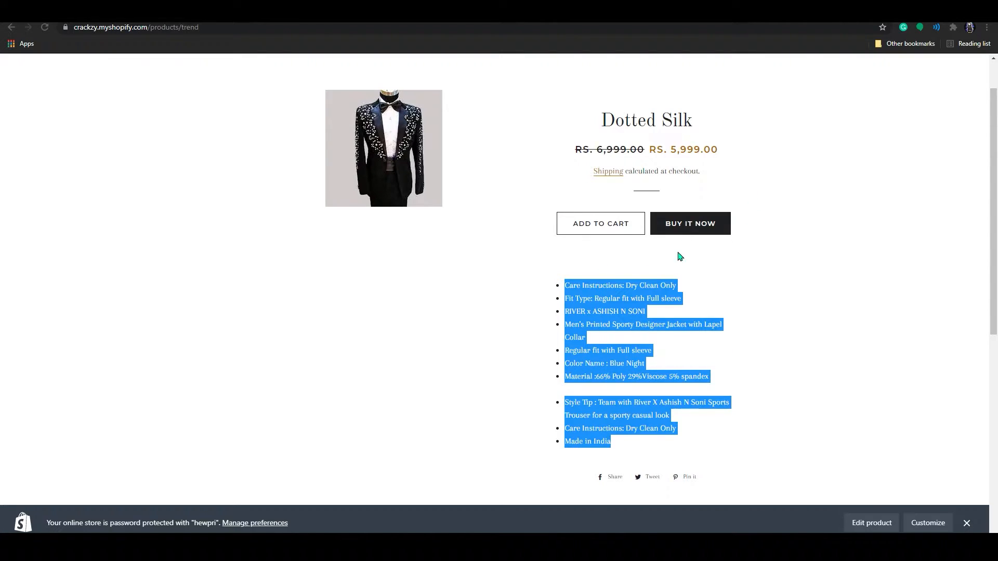
{"action": "mouse_move", "coordinate": [533, 316]}
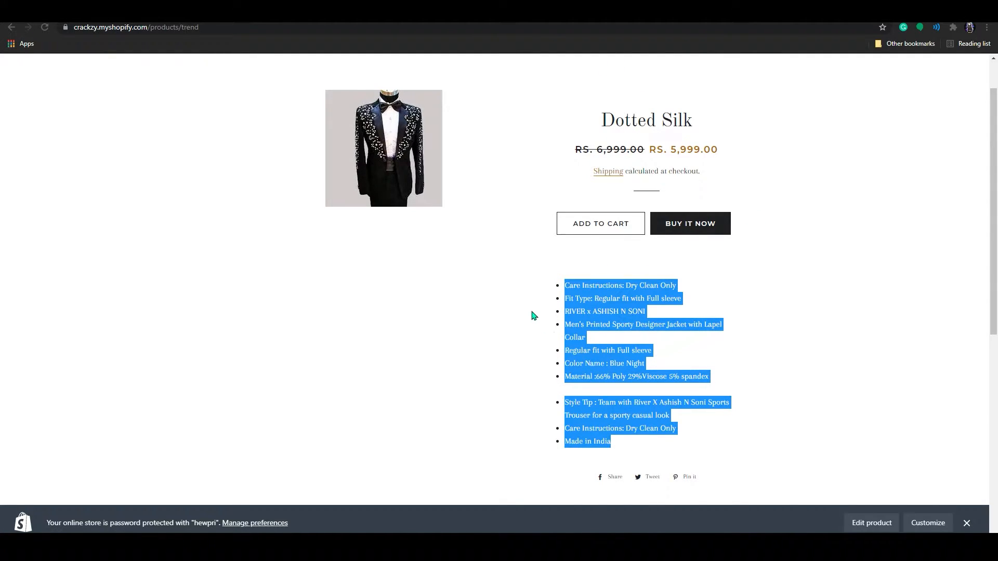
- Click away to deselect text on the Dotted Silk storefront product page
{"action": "left_click", "coordinate": [337, 134]}
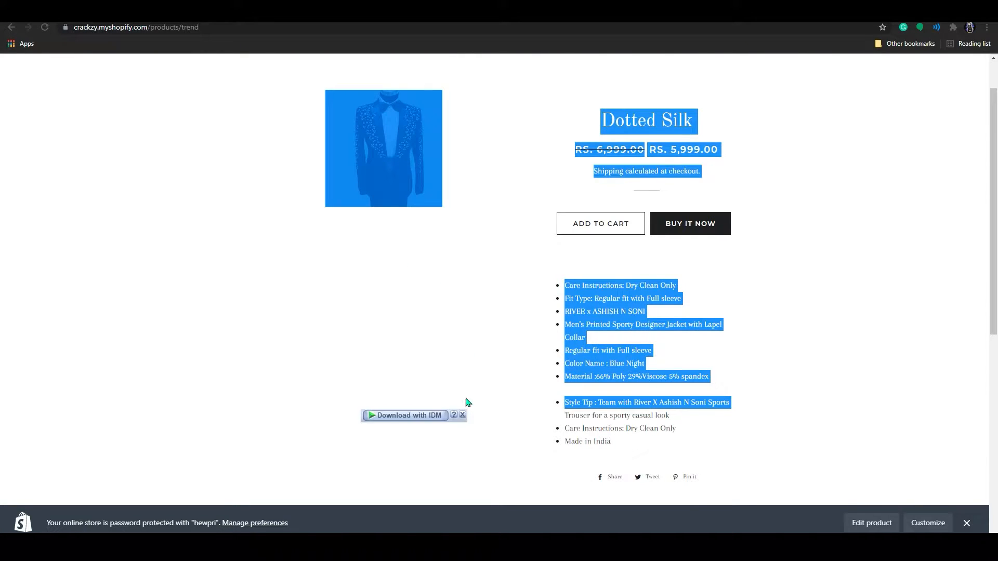
{"action": "left_click", "coordinate": [346, 357]}
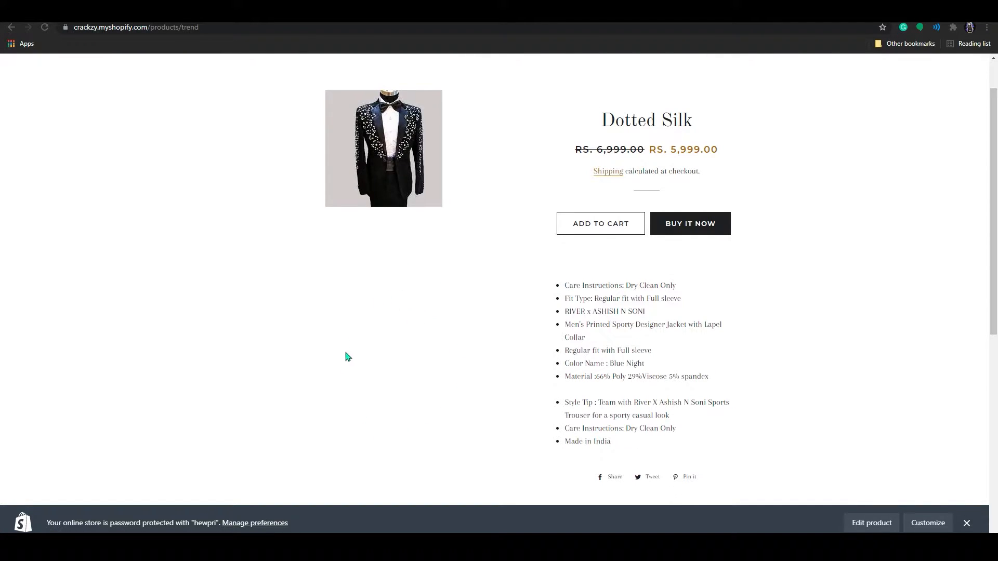
{"action": "mouse_move", "coordinate": [442, 286]}
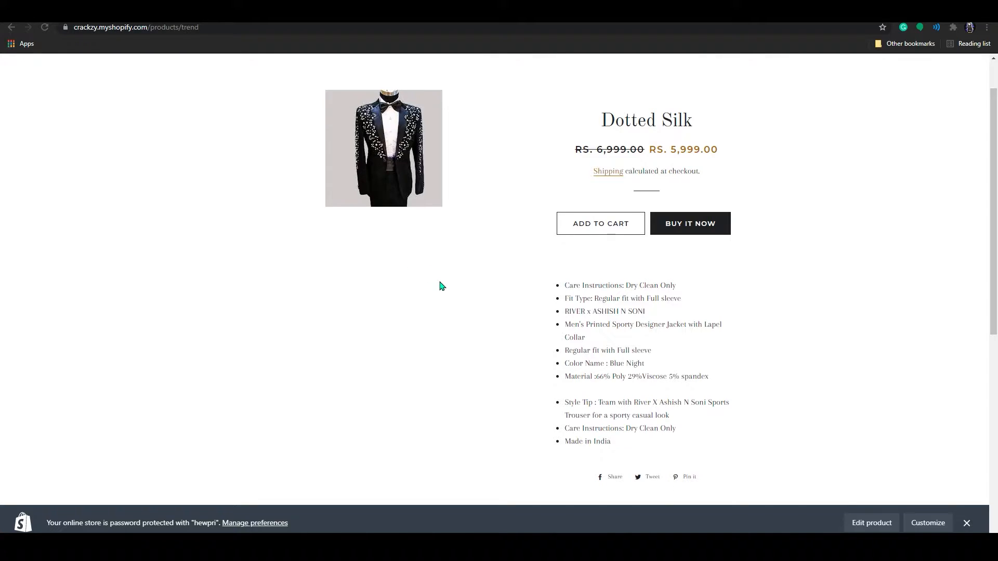
{"action": "mouse_move", "coordinate": [558, 291]}
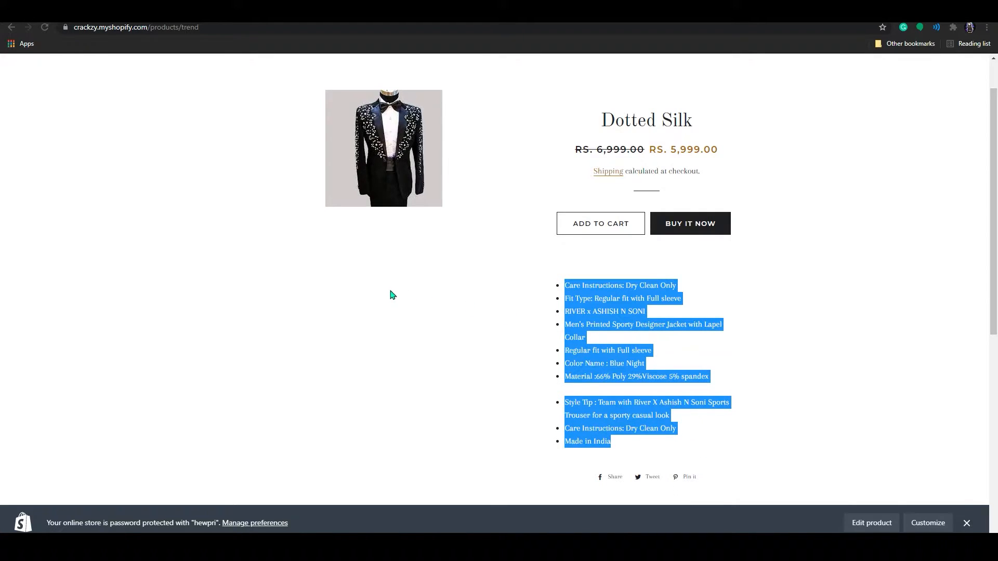
{"action": "left_click", "coordinate": [375, 304]}
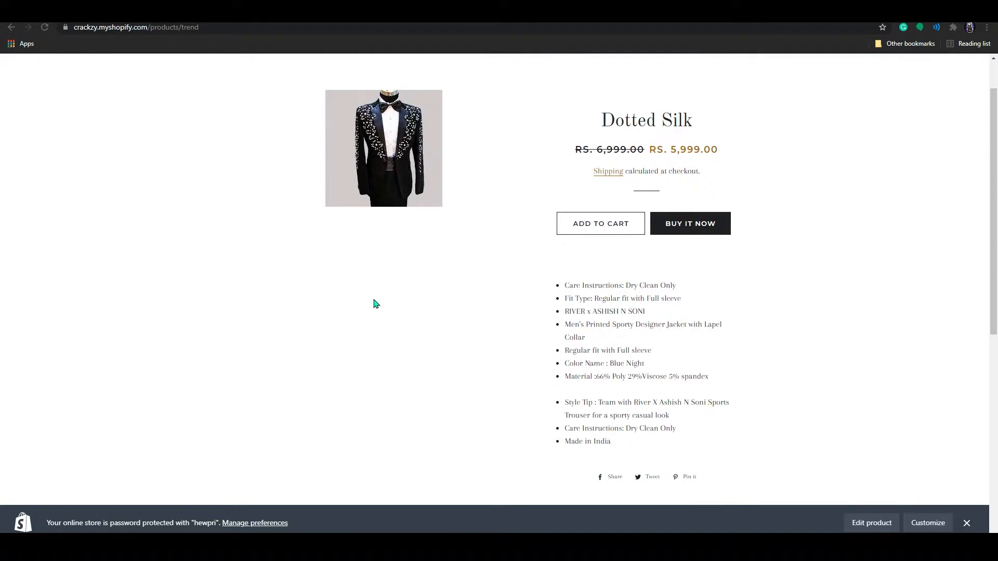
{"action": "mouse_move", "coordinate": [366, 381]}
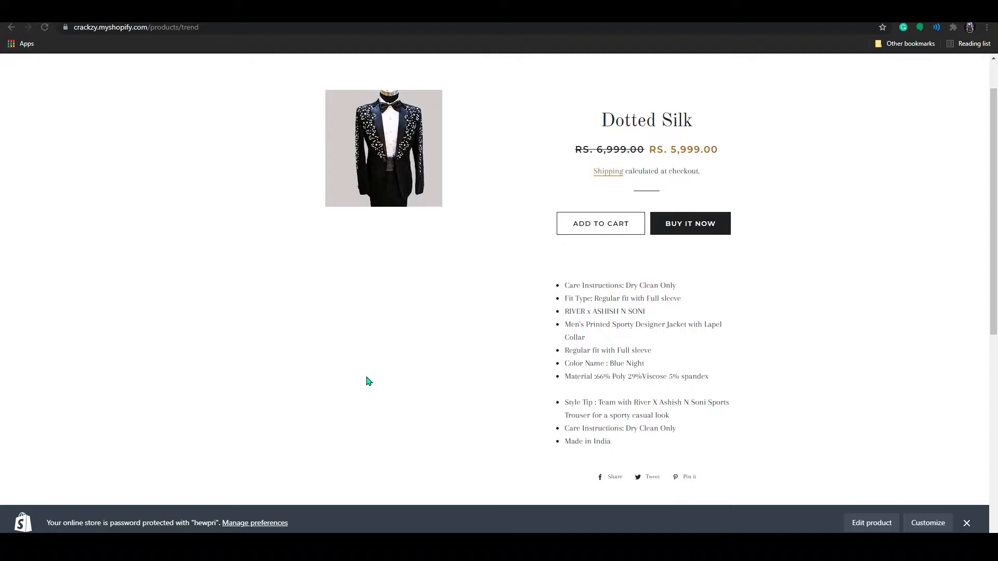
{"action": "mouse_move", "coordinate": [321, 418]}
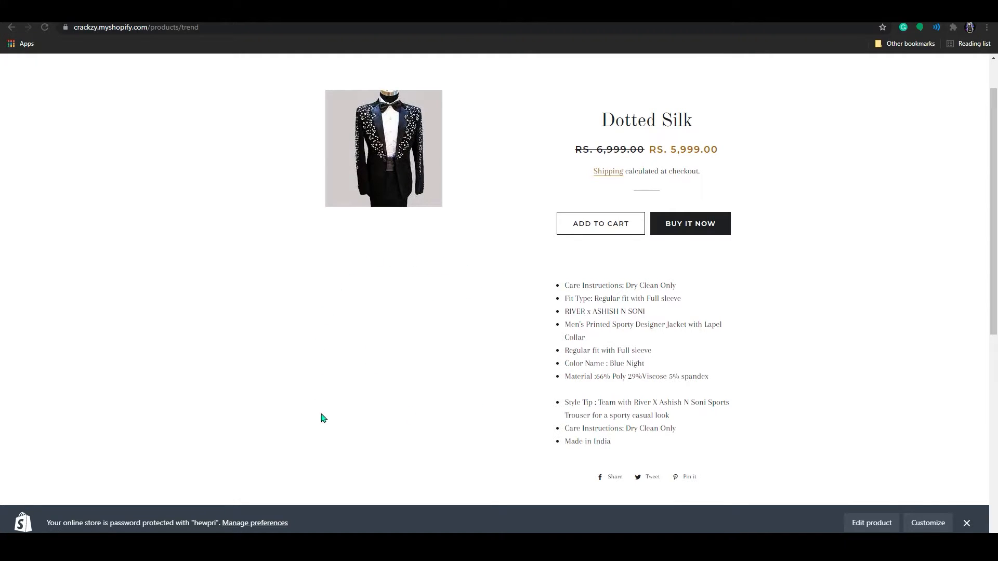
{"action": "mouse_move", "coordinate": [430, 249]}
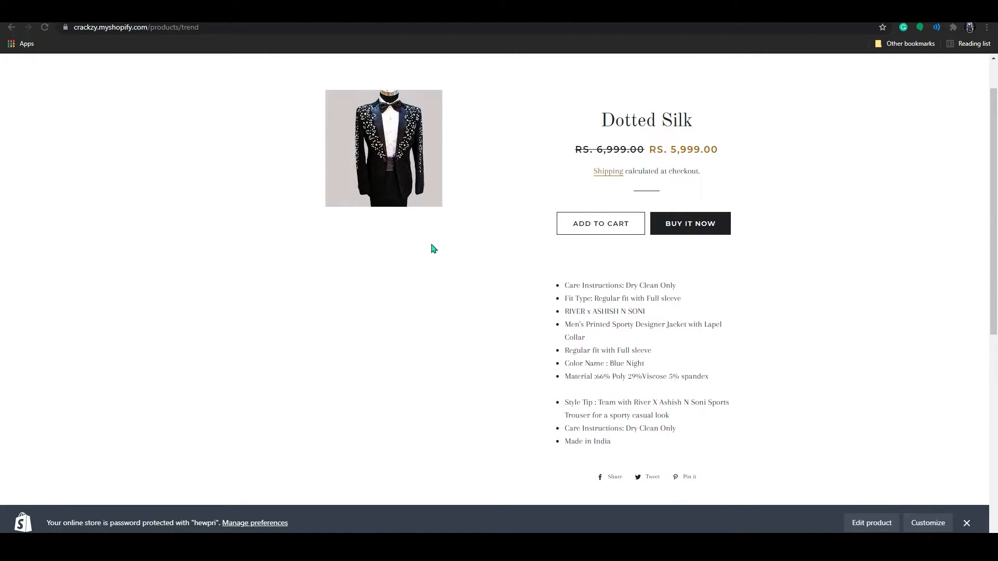
{"action": "mouse_move", "coordinate": [473, 420]}
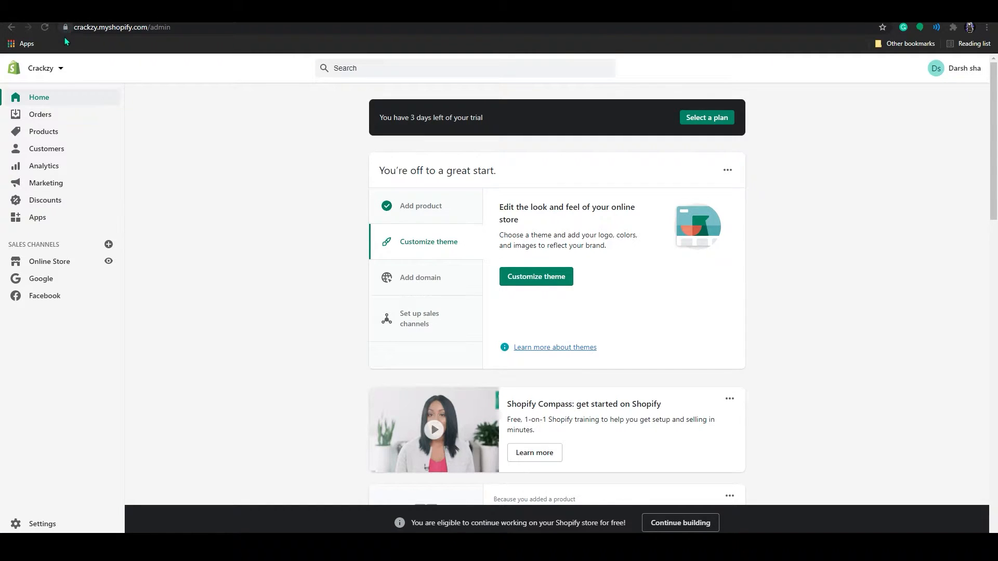
{"action": "mouse_move", "coordinate": [49, 261]}
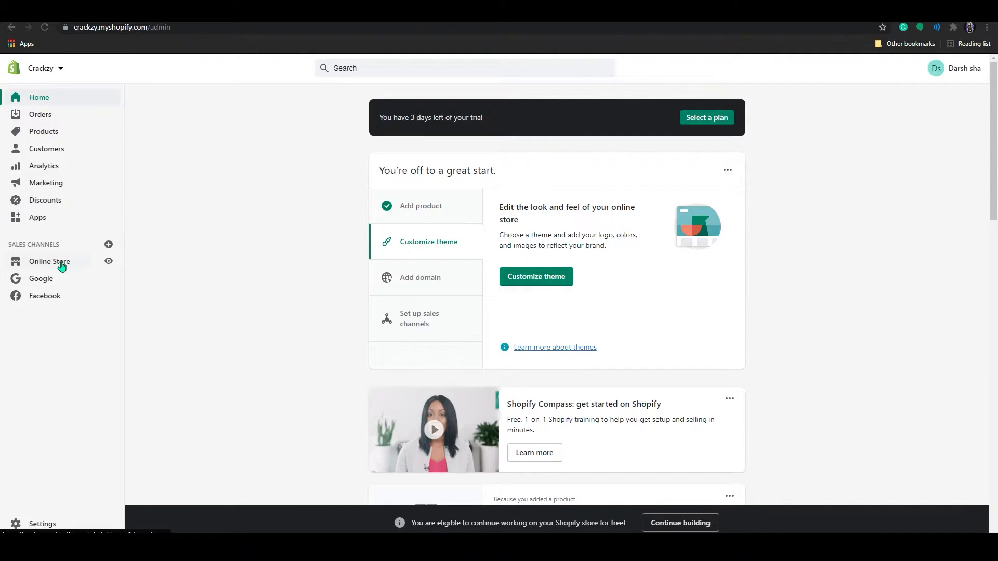
- From Online Store > Themes, open the Brooklyn theme's code editor via Actions
{"action": "left_click", "coordinate": [48, 261]}
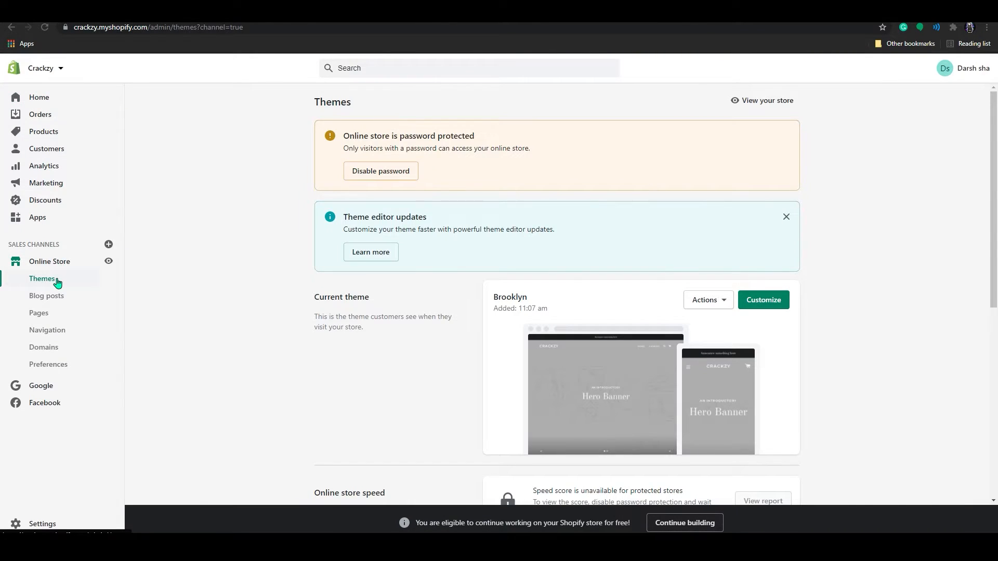
{"action": "mouse_move", "coordinate": [711, 329]}
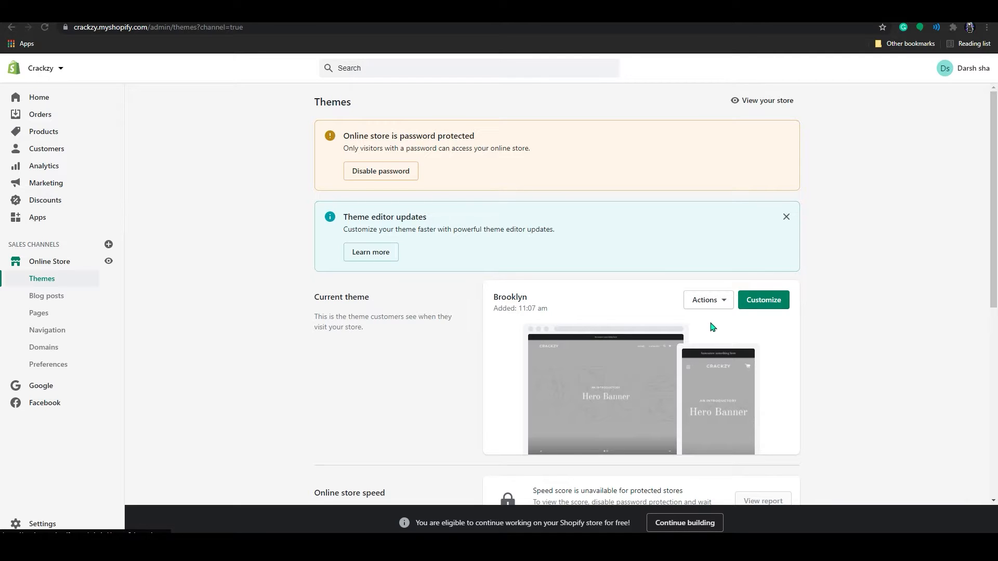
{"action": "mouse_move", "coordinate": [728, 307]}
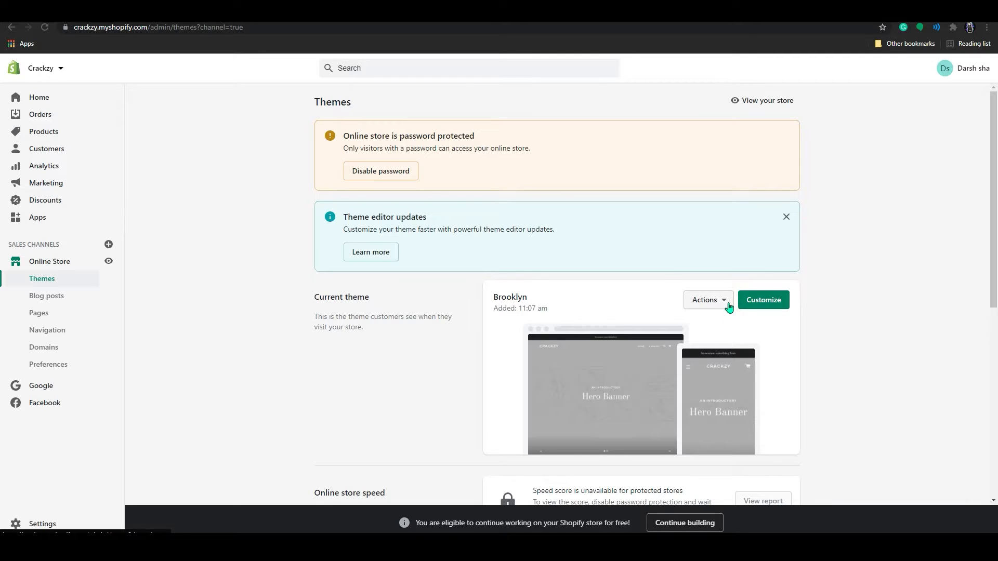
{"action": "left_click", "coordinate": [706, 299]}
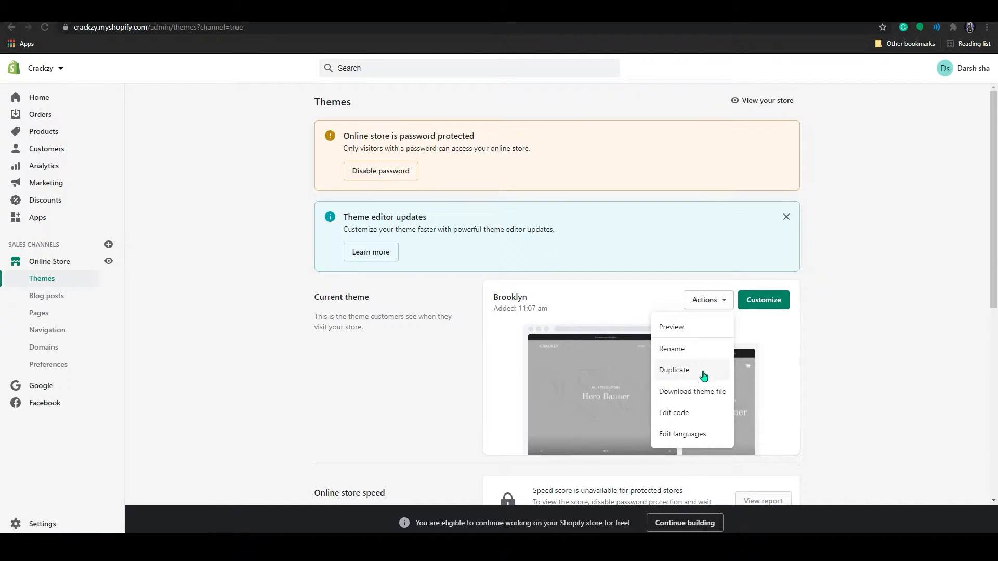
{"action": "mouse_move", "coordinate": [692, 412]}
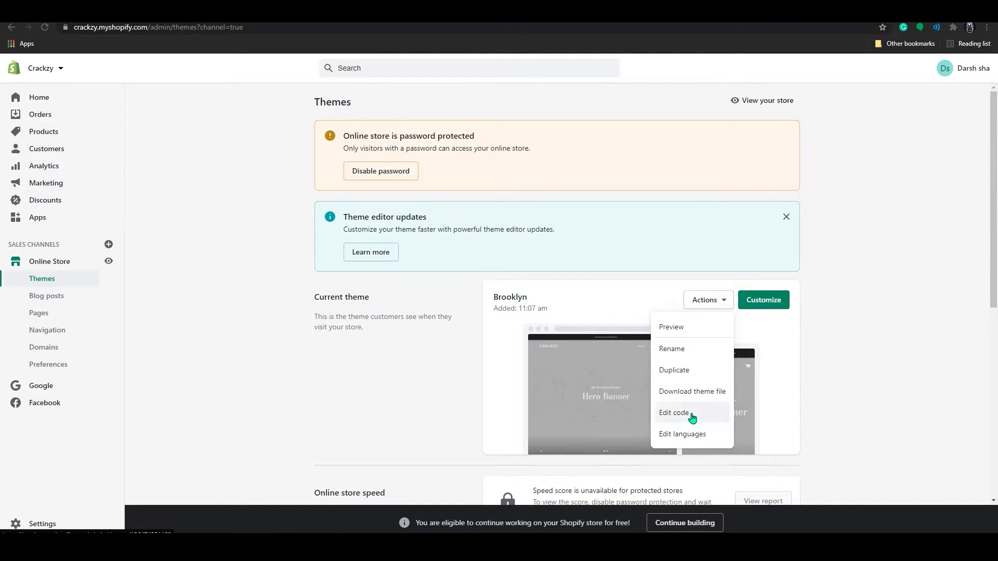
{"action": "left_click", "coordinate": [673, 413]}
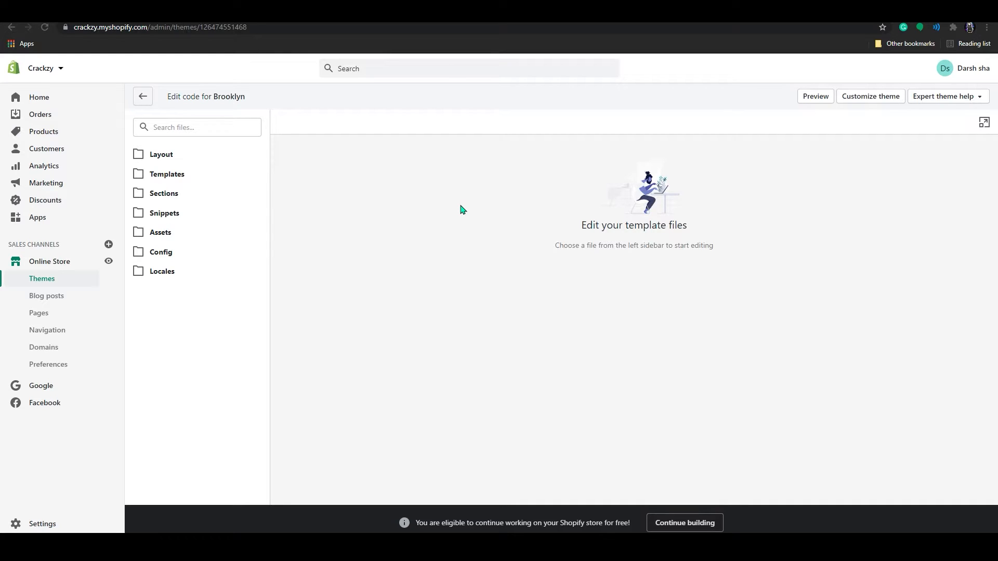
{"action": "mouse_move", "coordinate": [260, 235]}
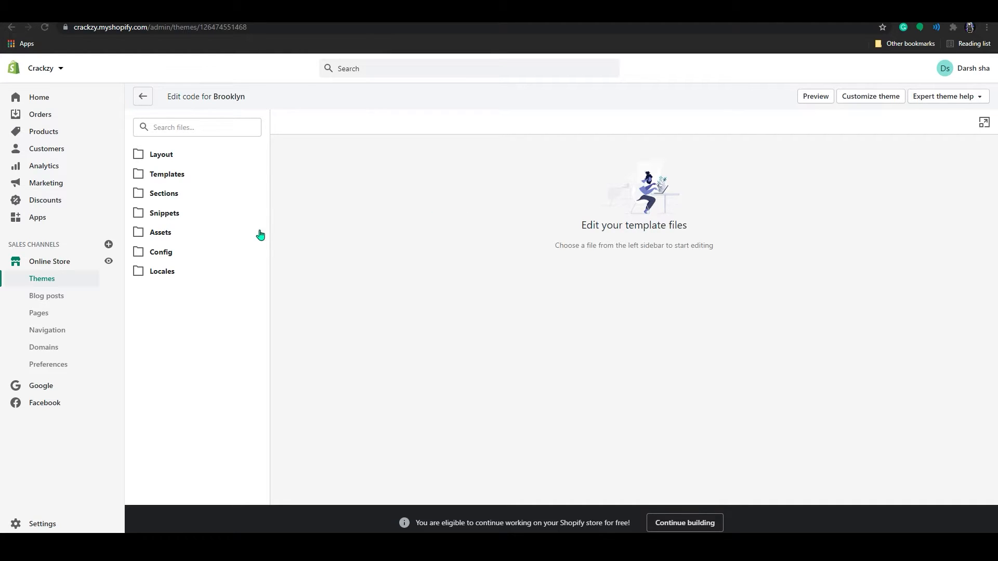
{"action": "mouse_move", "coordinate": [142, 208]}
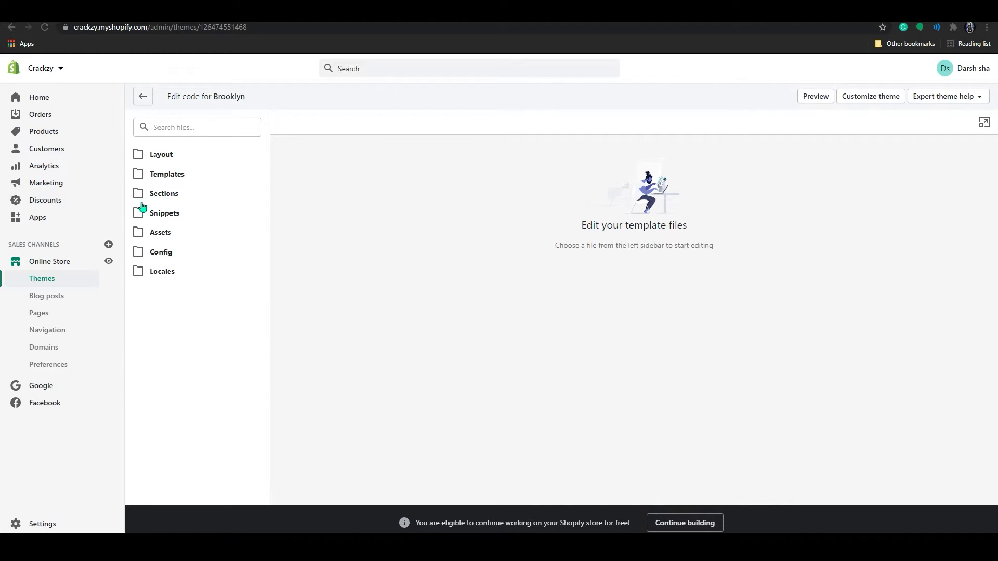
{"action": "mouse_move", "coordinate": [162, 198]}
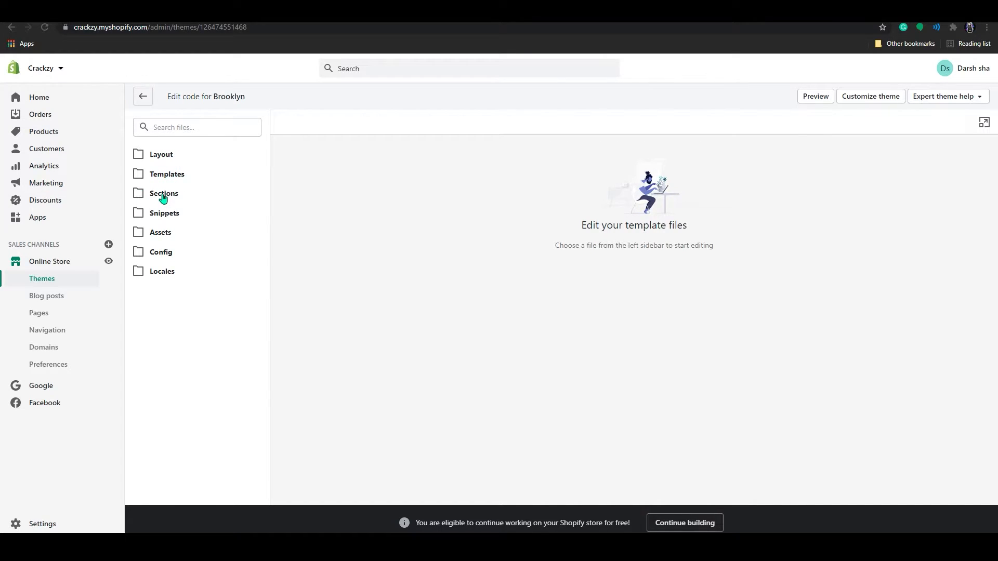
- Expand the Sections folder and open product-template.liquid
{"action": "left_click", "coordinate": [163, 192]}
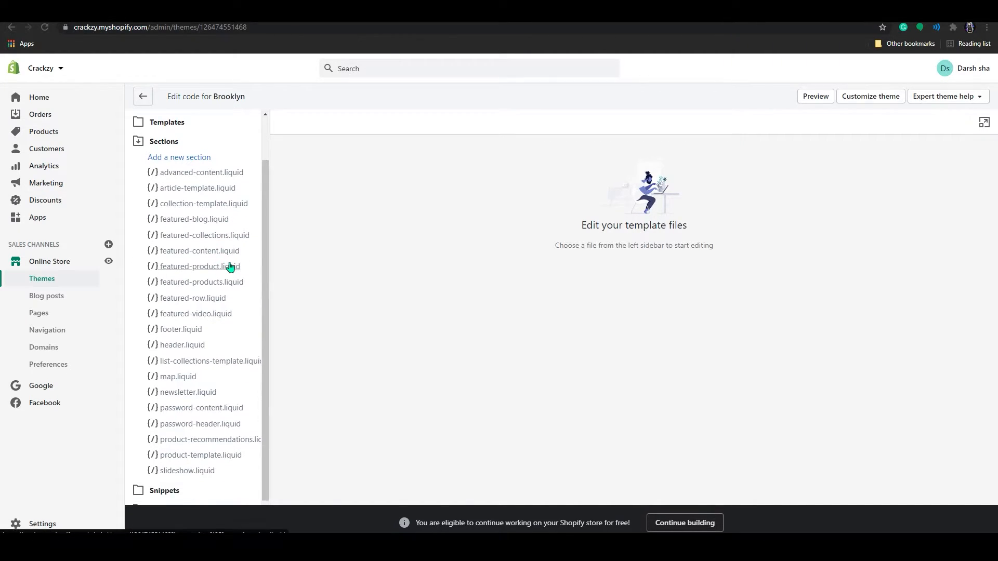
{"action": "scroll", "scroll_direction": "down", "scroll_amount": 3}
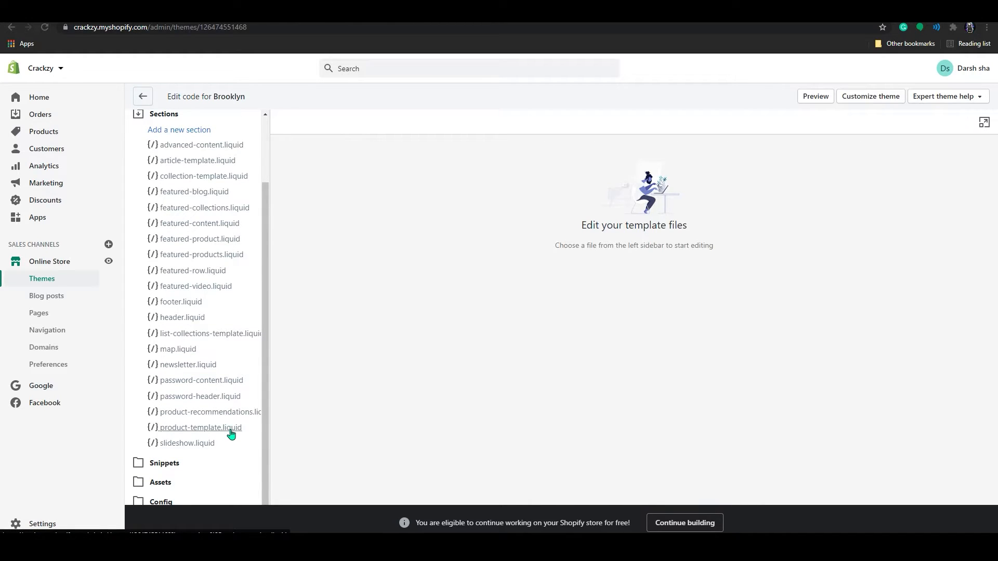
{"action": "mouse_move", "coordinate": [231, 428]}
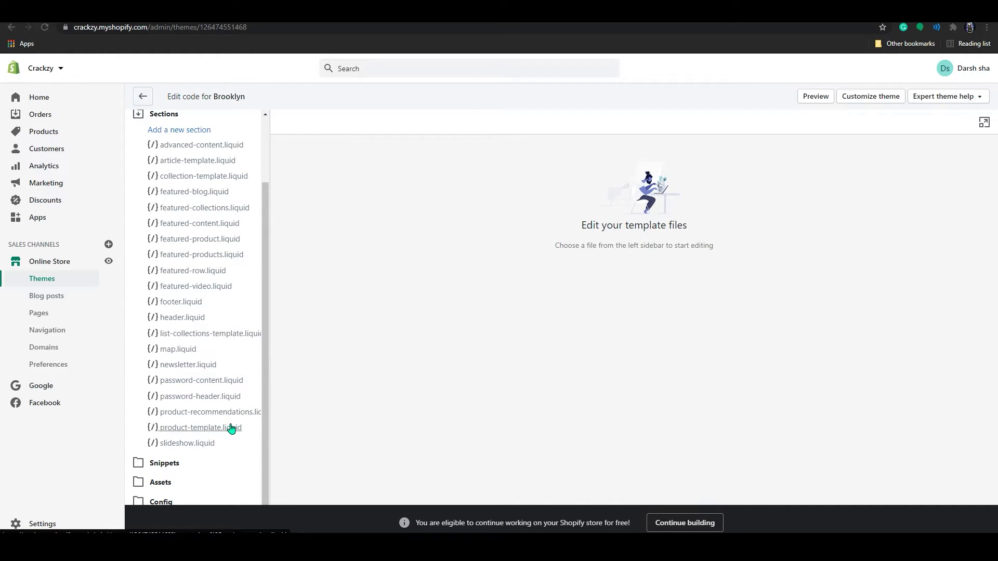
{"action": "left_click", "coordinate": [198, 428]}
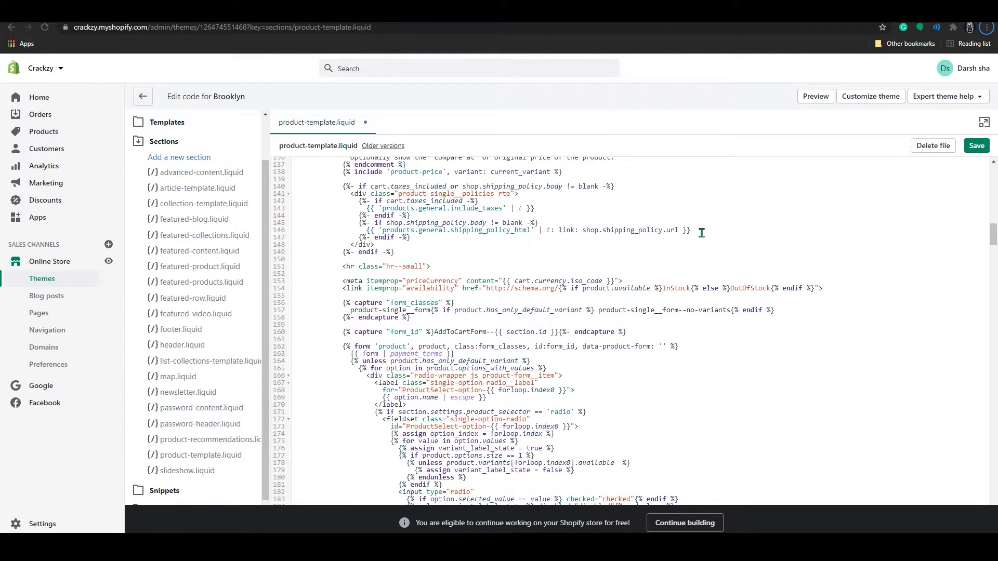
- Search the code for 'product description' and go to the block at lines 252–253
{"action": "key", "text": "Ctrl+f"}
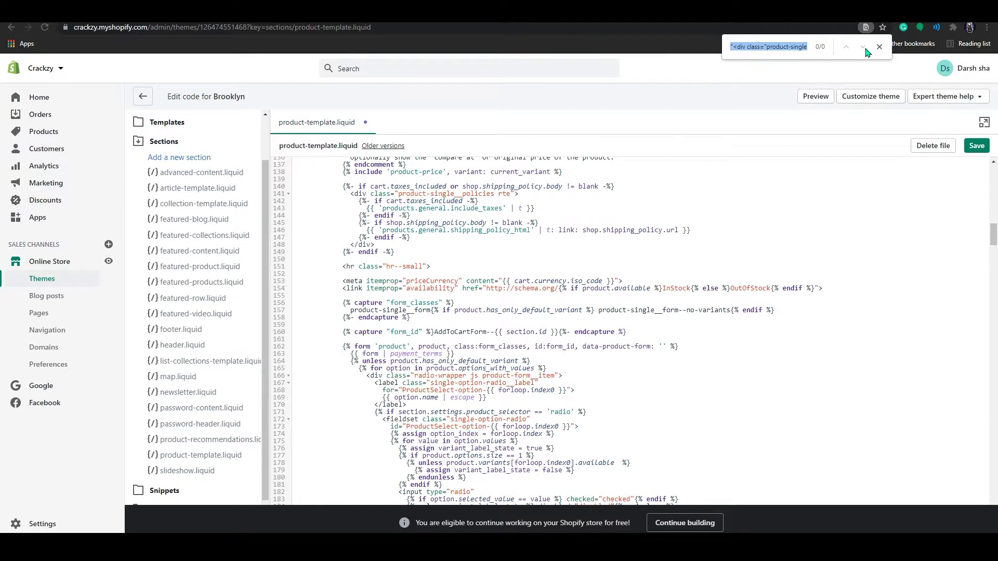
{"action": "left_click", "coordinate": [879, 46]}
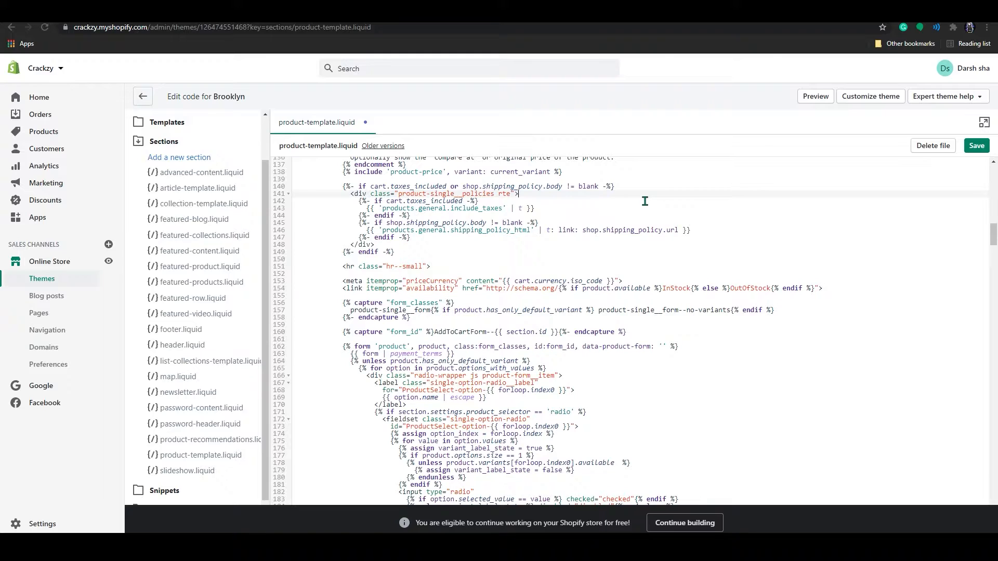
{"action": "key", "text": "Ctrl+f"}
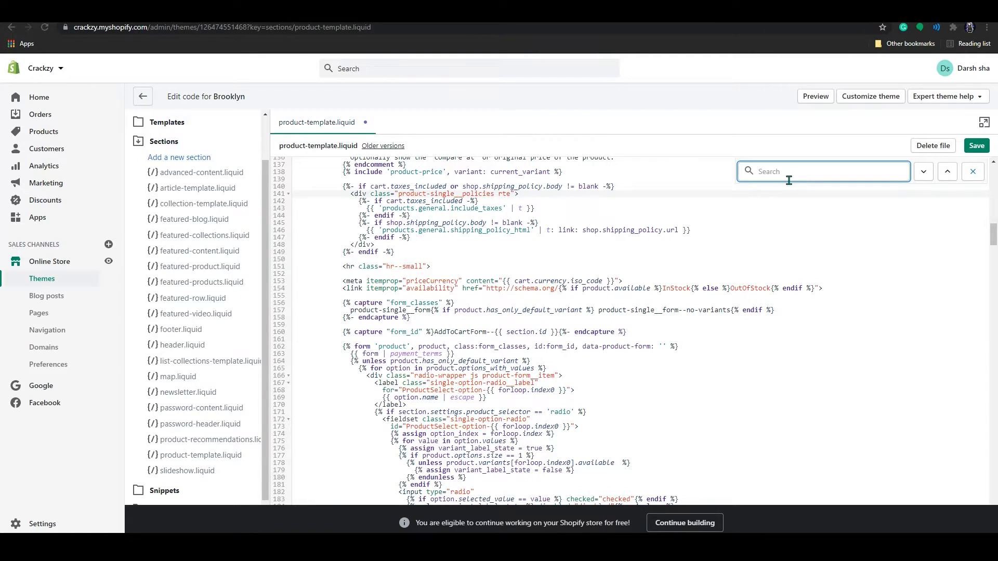
{"action": "type", "text": "produc"}
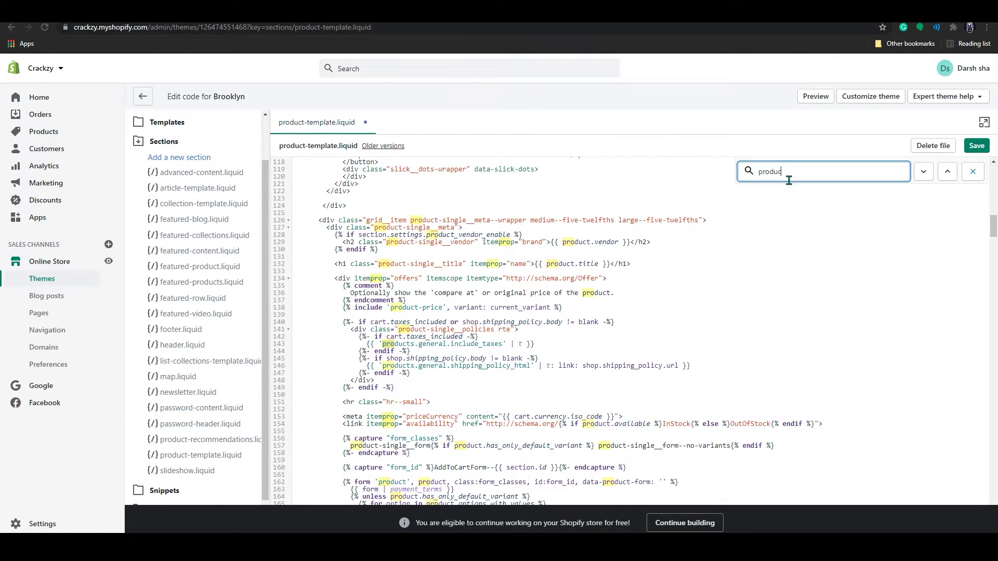
{"action": "type", "text": "description"}
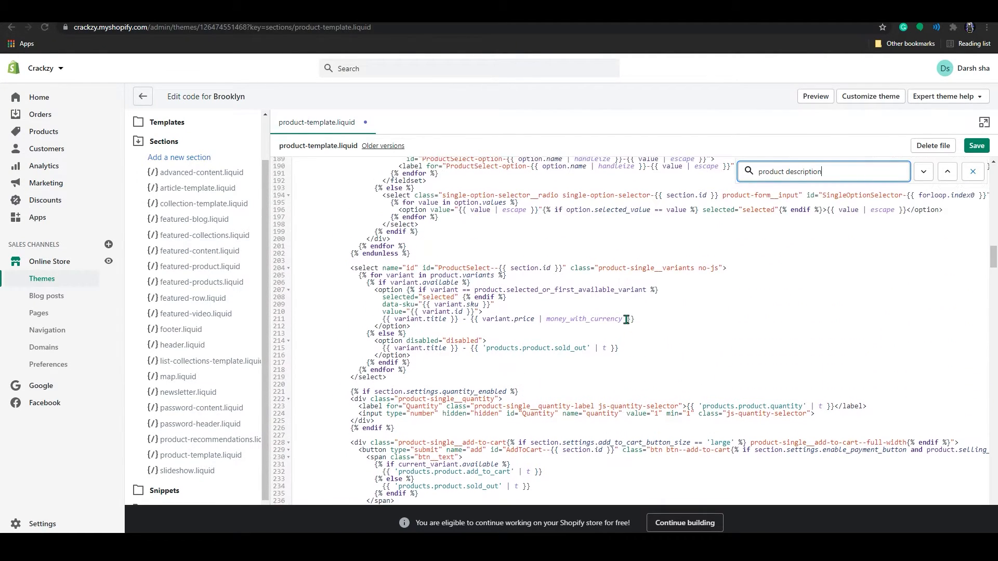
{"action": "scroll", "scroll_direction": "up", "scroll_amount": 3}
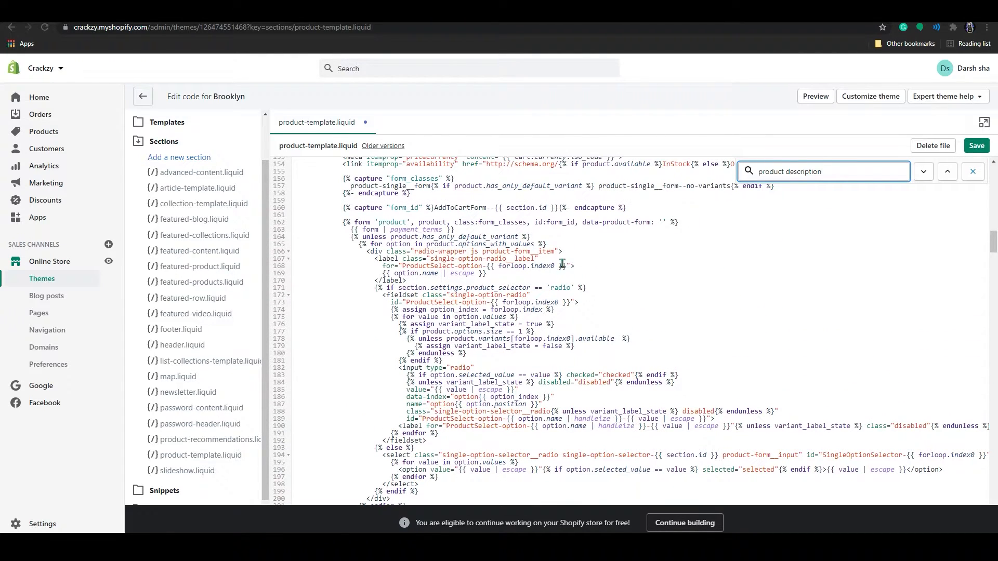
{"action": "scroll", "scroll_direction": "down", "scroll_amount": 3}
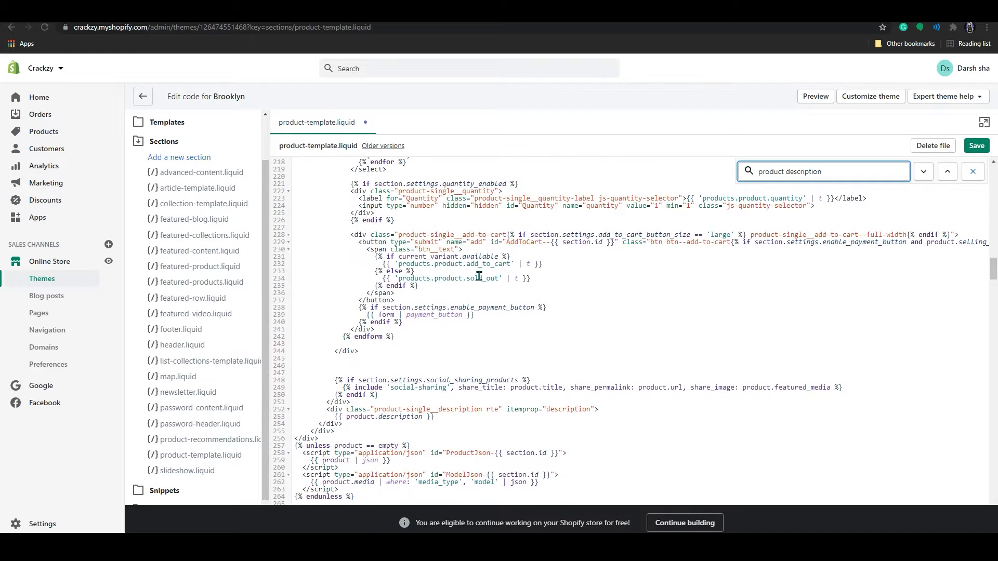
{"action": "scroll", "scroll_direction": "down", "scroll_amount": 3}
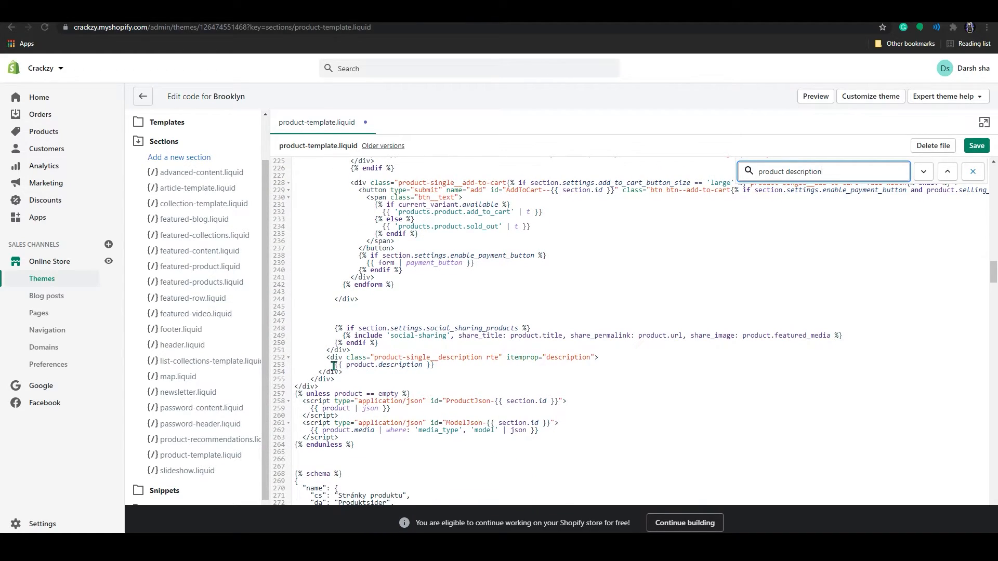
{"action": "left_click", "coordinate": [452, 365]}
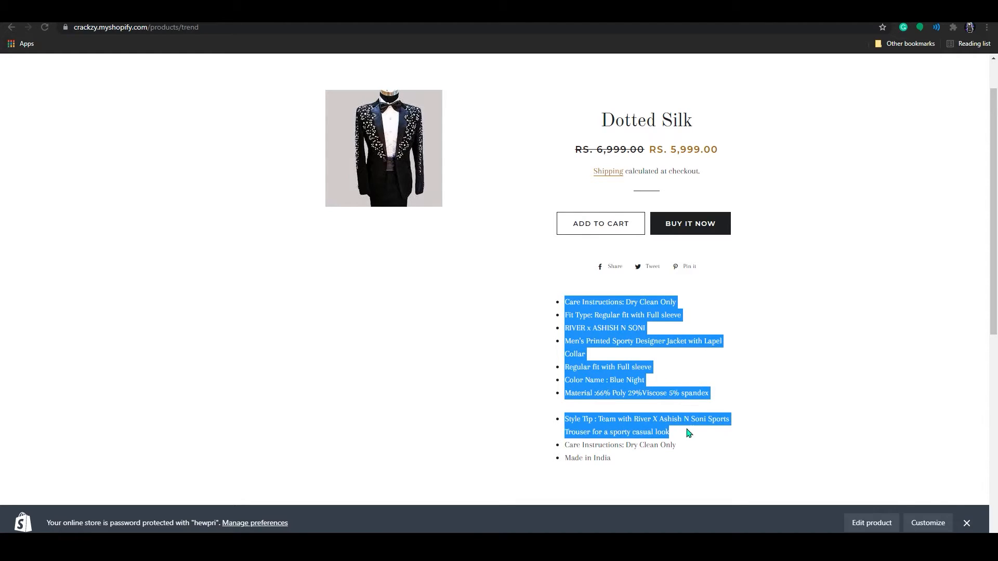
- Return to the code editor tab showing product-template.liquid's description block
{"action": "left_click", "coordinate": [564, 302]}
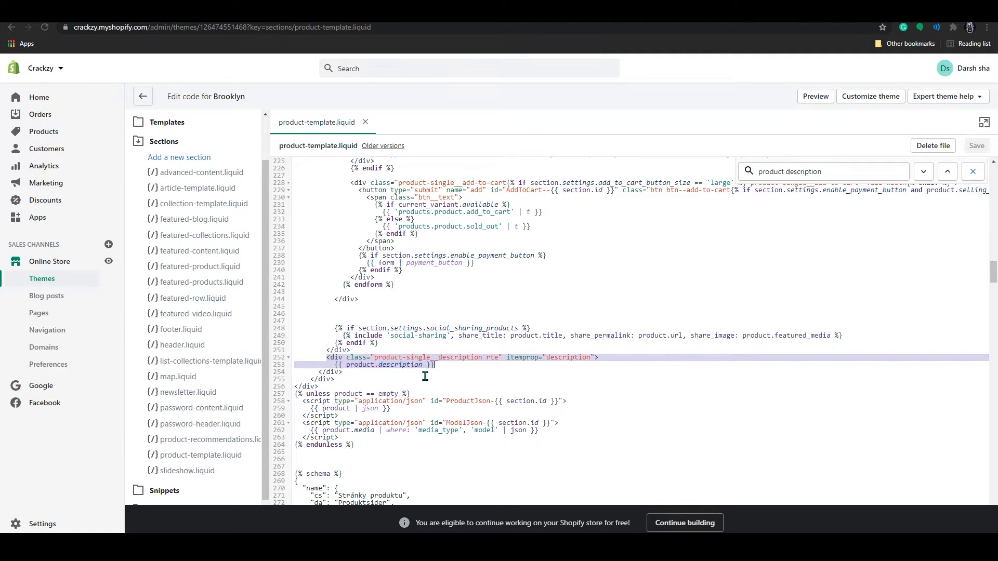
{"action": "mouse_move", "coordinate": [467, 376]}
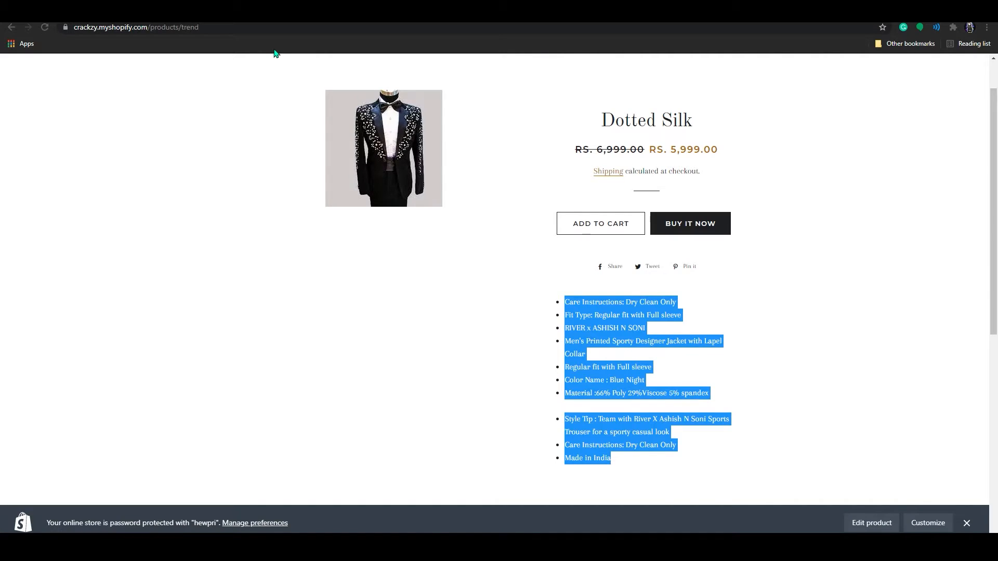
{"action": "mouse_move", "coordinate": [45, 26]}
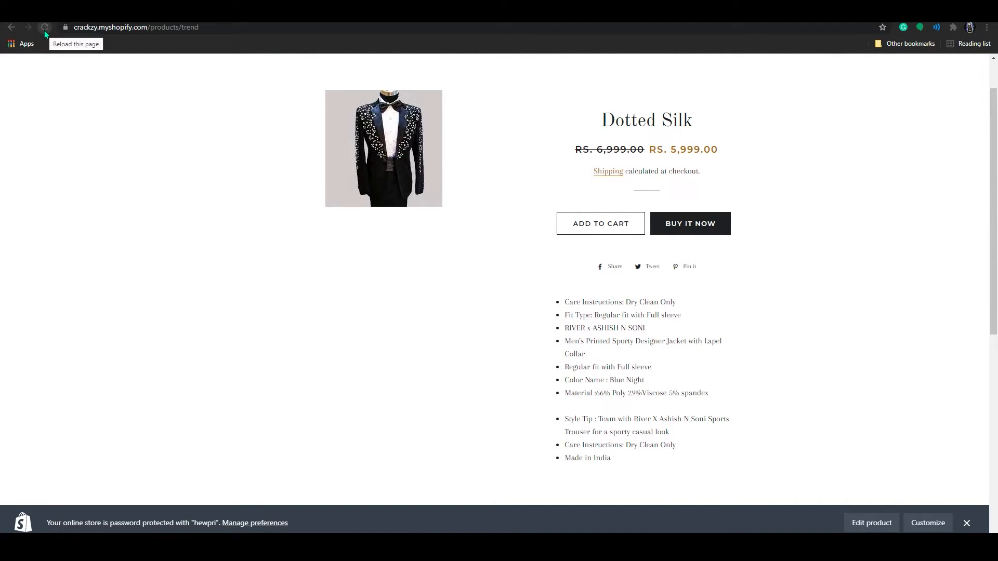
- Reload the Dotted Silk page to confirm no description appears under Add to cart
{"action": "left_click", "coordinate": [46, 26]}
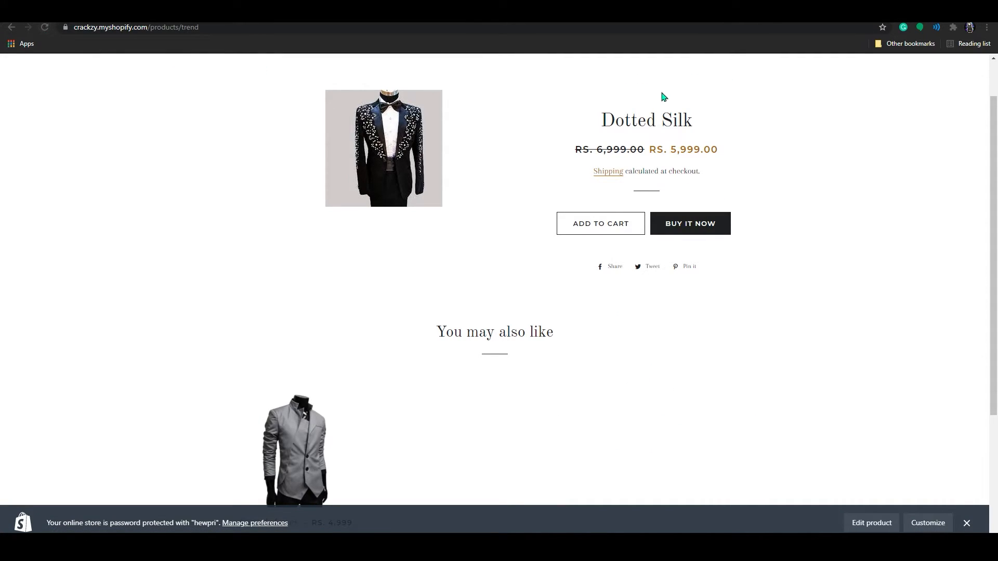
{"action": "mouse_move", "coordinate": [627, 324]}
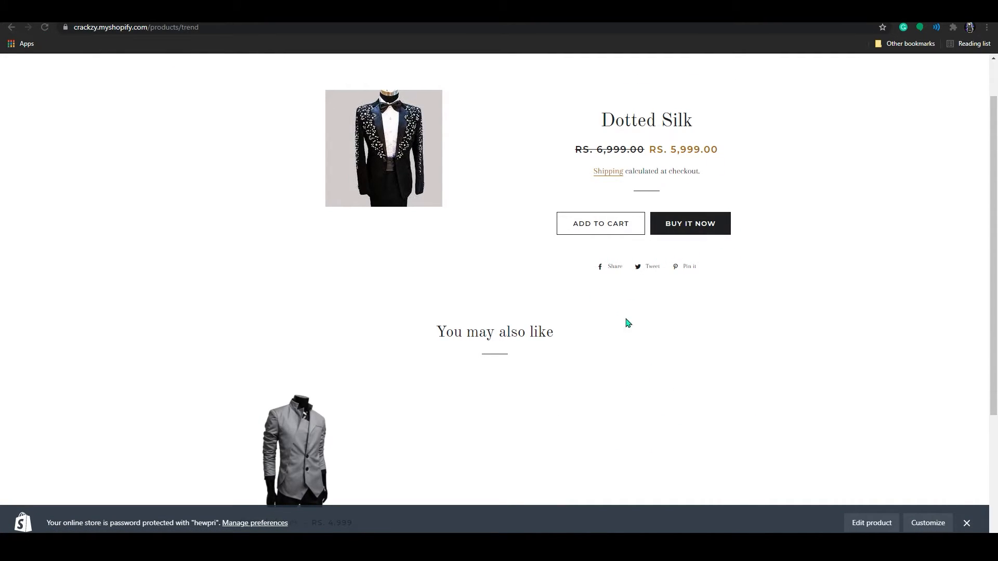
{"action": "mouse_move", "coordinate": [580, 239]}
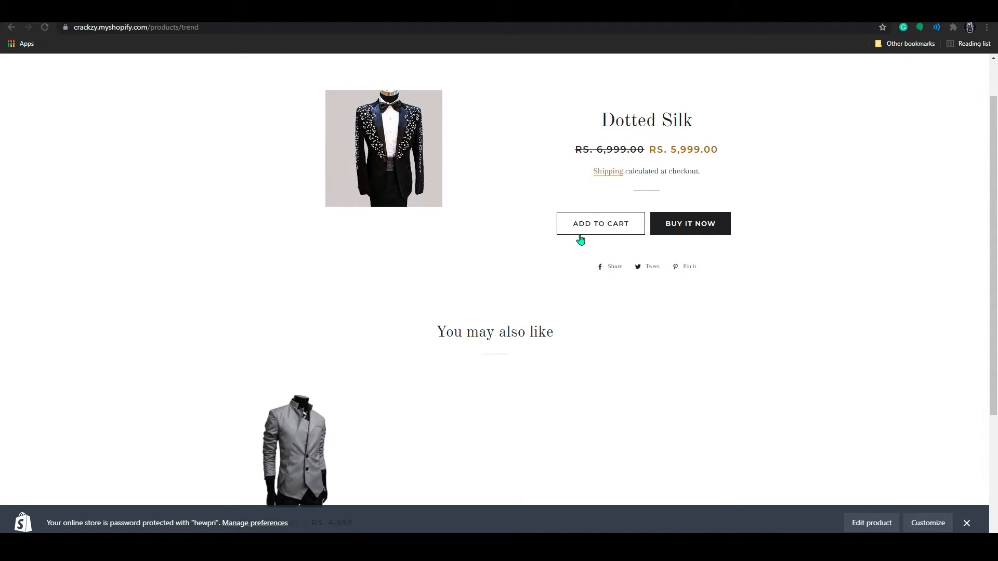
{"action": "mouse_move", "coordinate": [473, 212]}
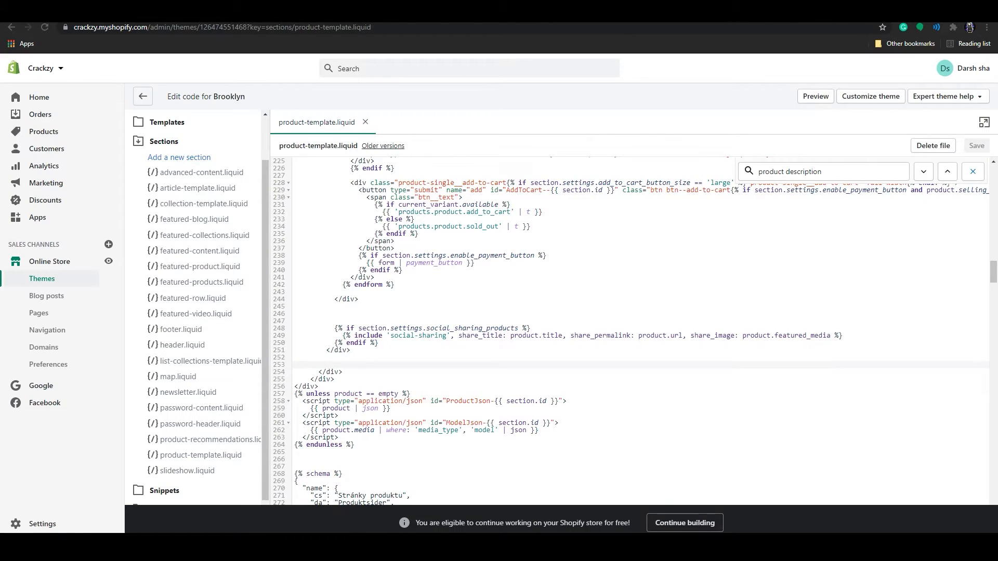
{"action": "mouse_move", "coordinate": [833, 178]}
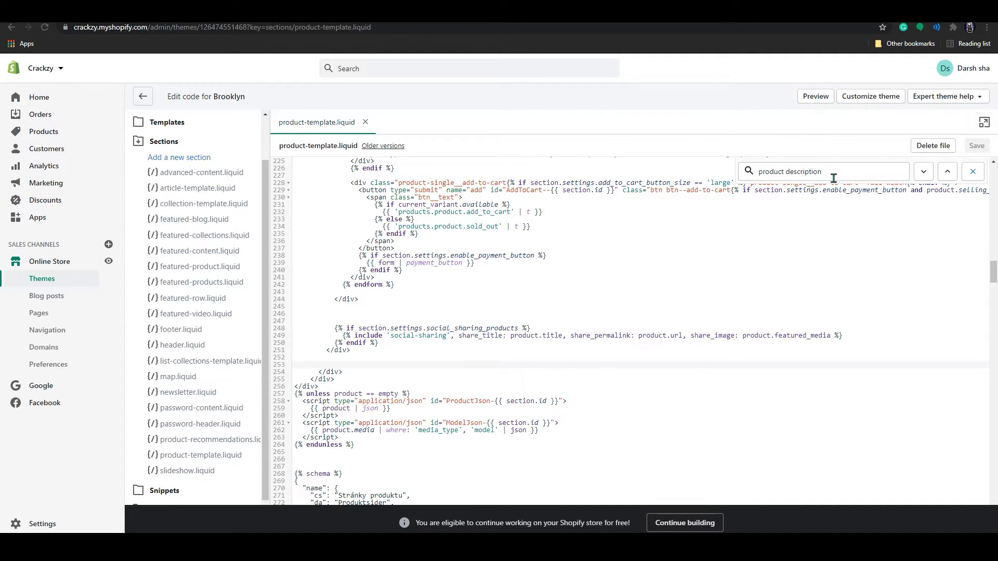
- Replace the code search term with 'grid item' to find the product-single grid wrapper
{"action": "left_click", "coordinate": [821, 171]}
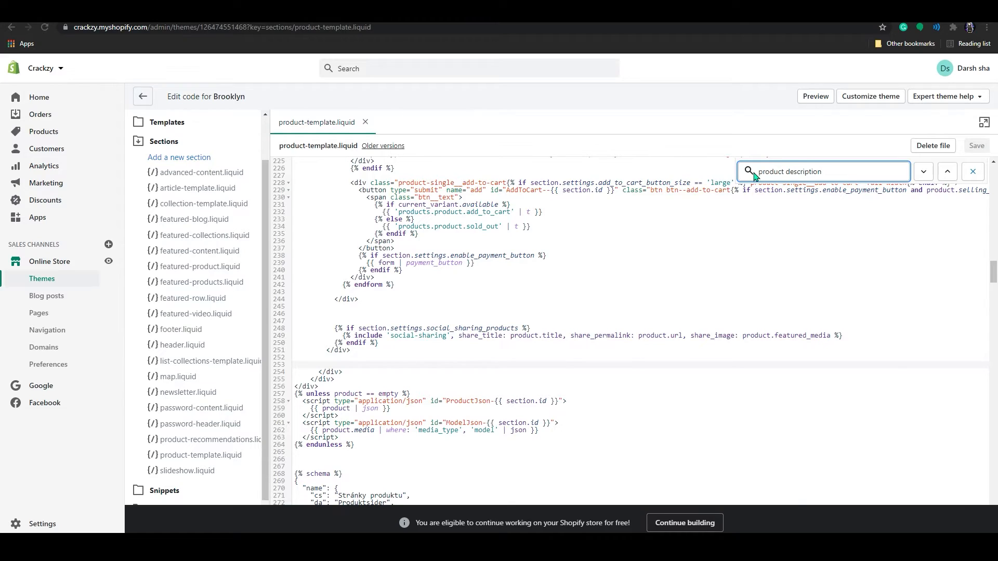
{"action": "key", "text": "Backspace"}
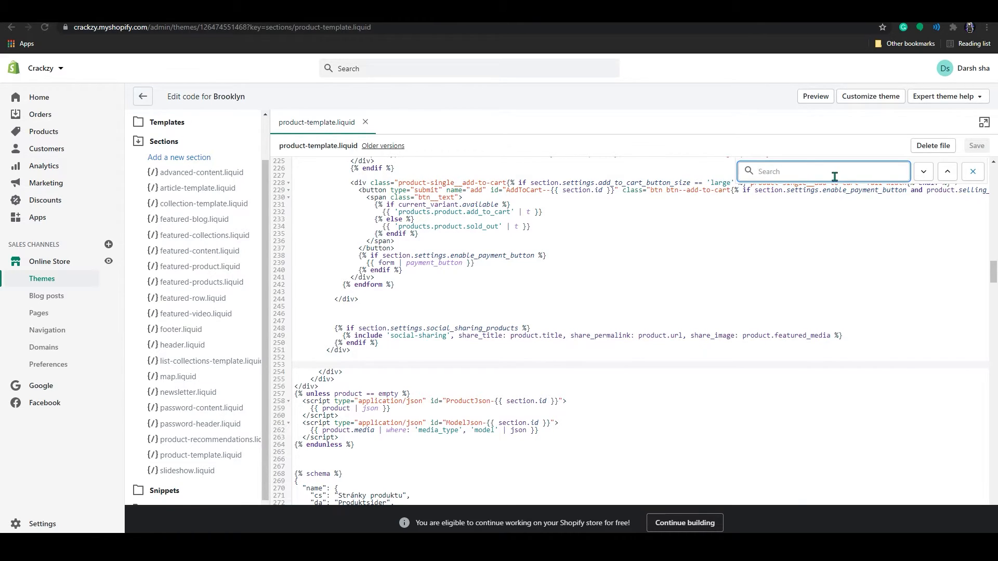
{"action": "type", "text": "grid"}
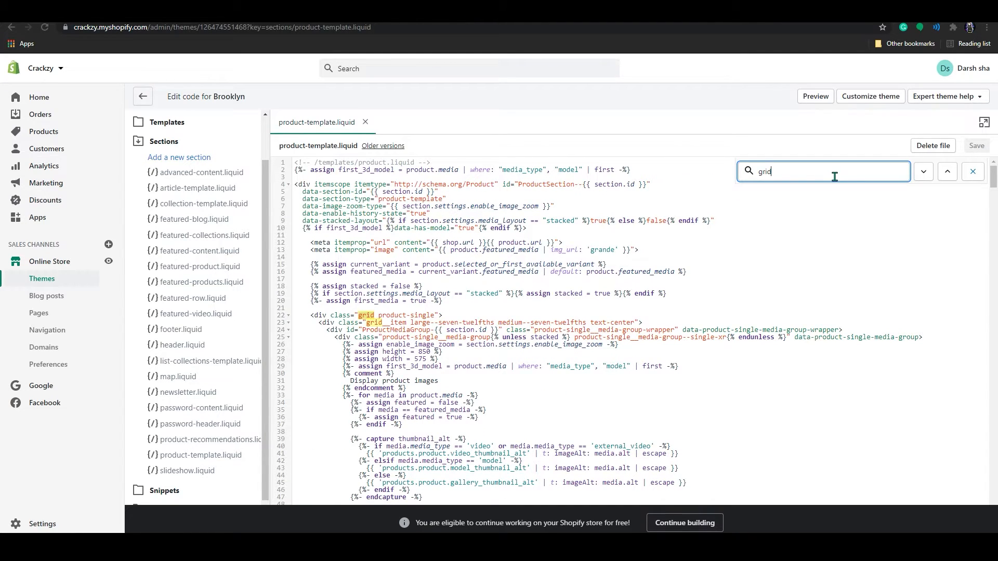
{"action": "type", "text": "item"}
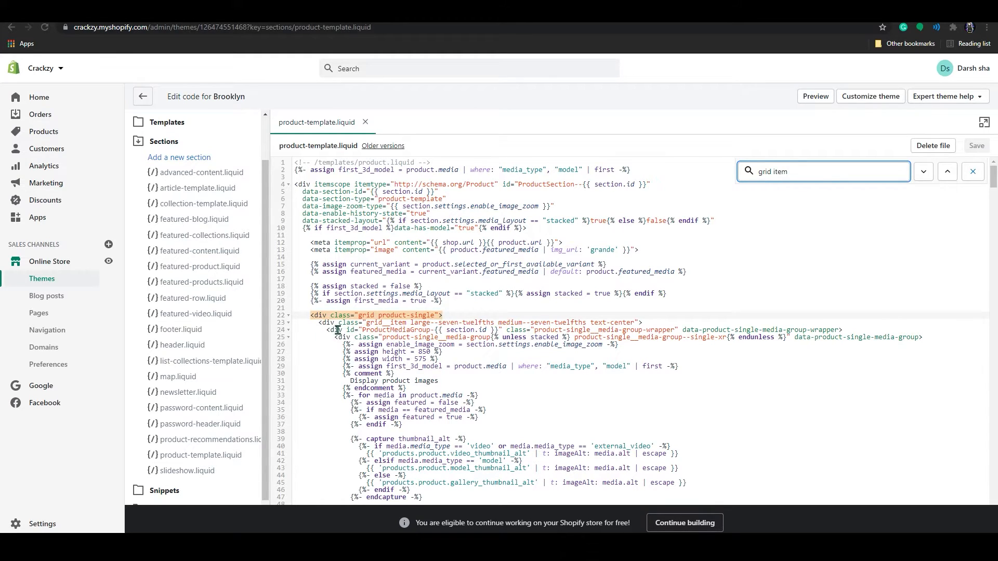
{"action": "mouse_move", "coordinate": [423, 332]}
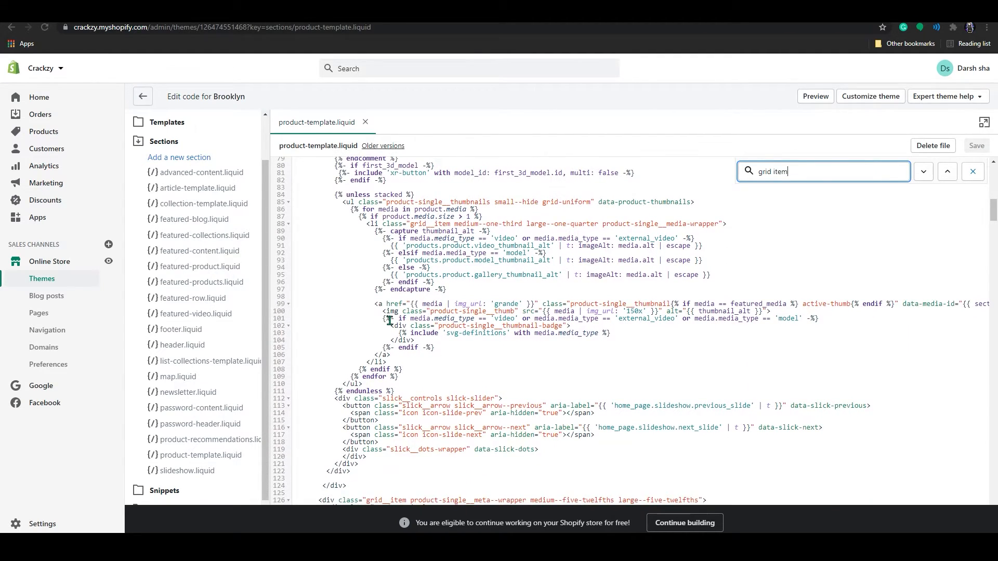
- Scroll down to line 126, the grid__item product-single__meta--wrapper div
{"action": "scroll", "scroll_direction": "down", "scroll_amount": 3}
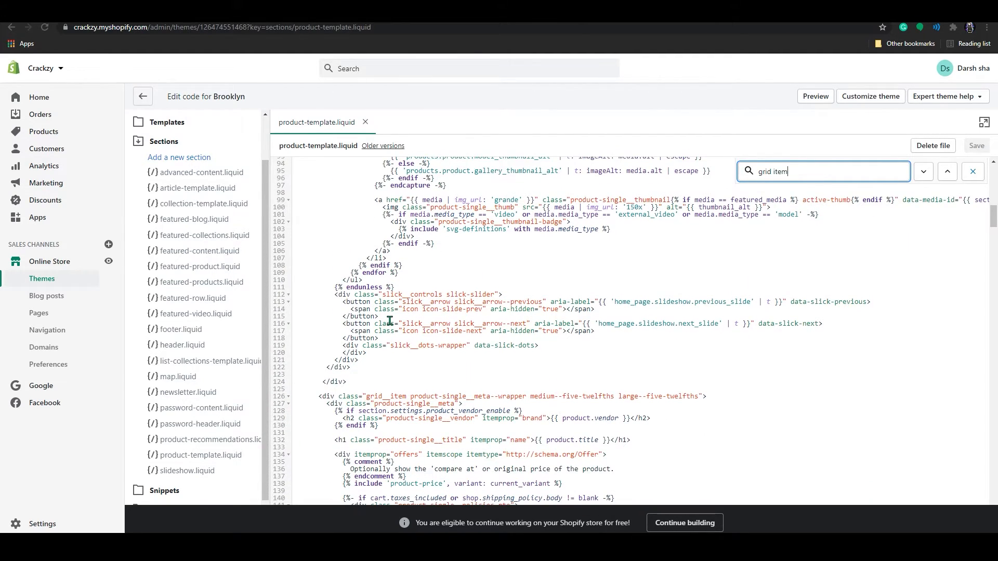
{"action": "scroll", "scroll_direction": "down", "scroll_amount": 3}
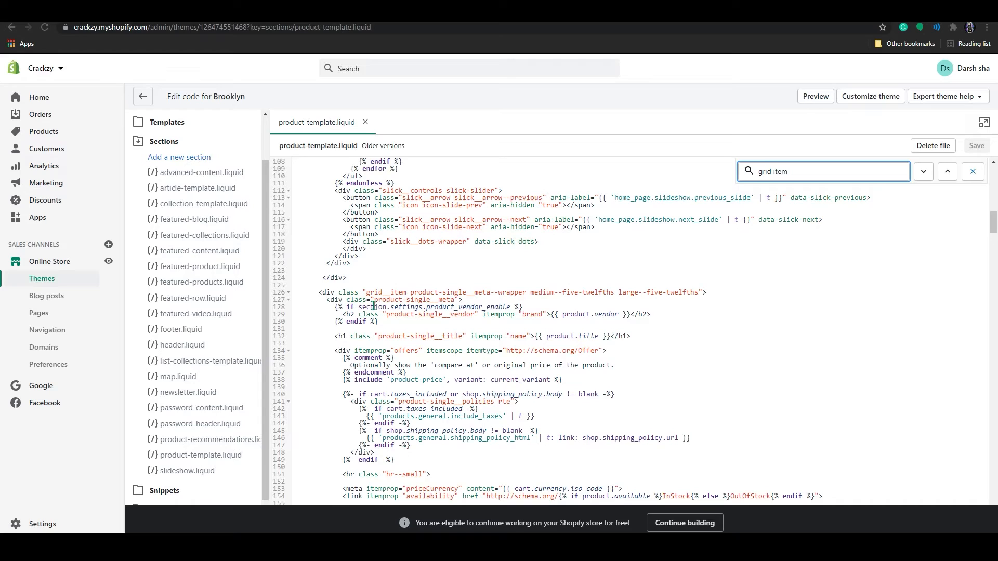
{"action": "mouse_move", "coordinate": [475, 314]}
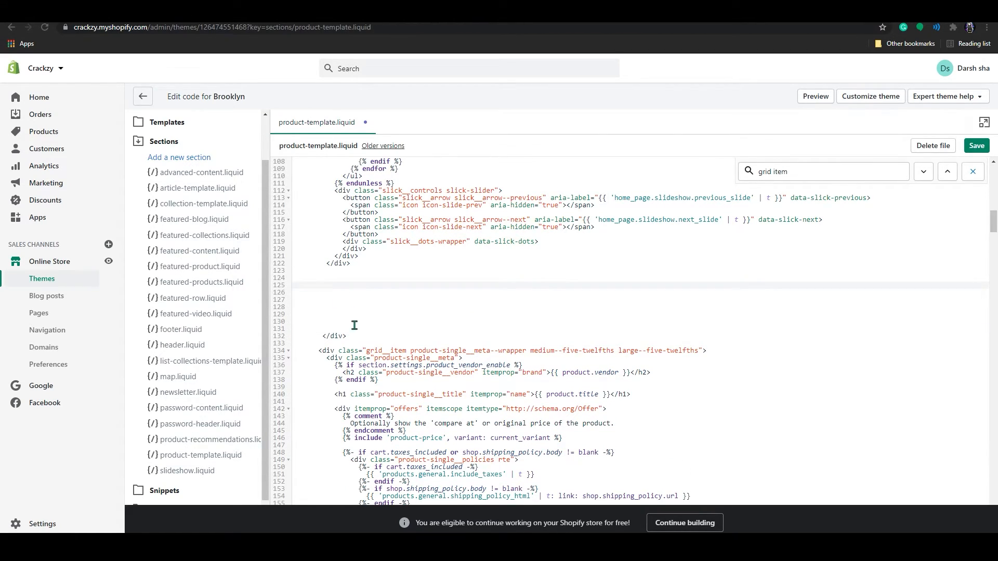
{"action": "mouse_move", "coordinate": [384, 518]}
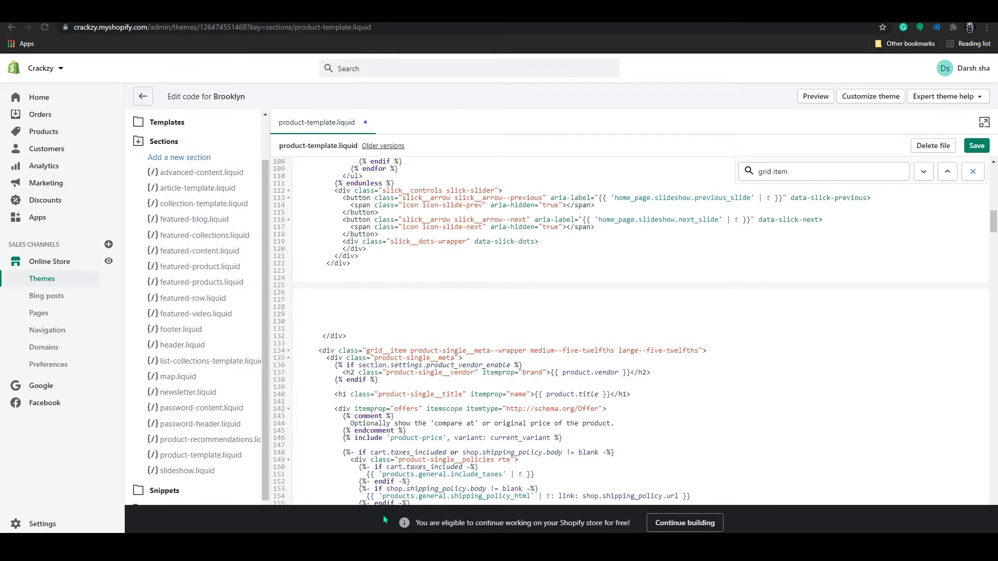
- Insert a product-single__description rte div containing {{ product.description }} above the meta wrapper, then save
{"action": "left_click", "coordinate": [326, 285]}
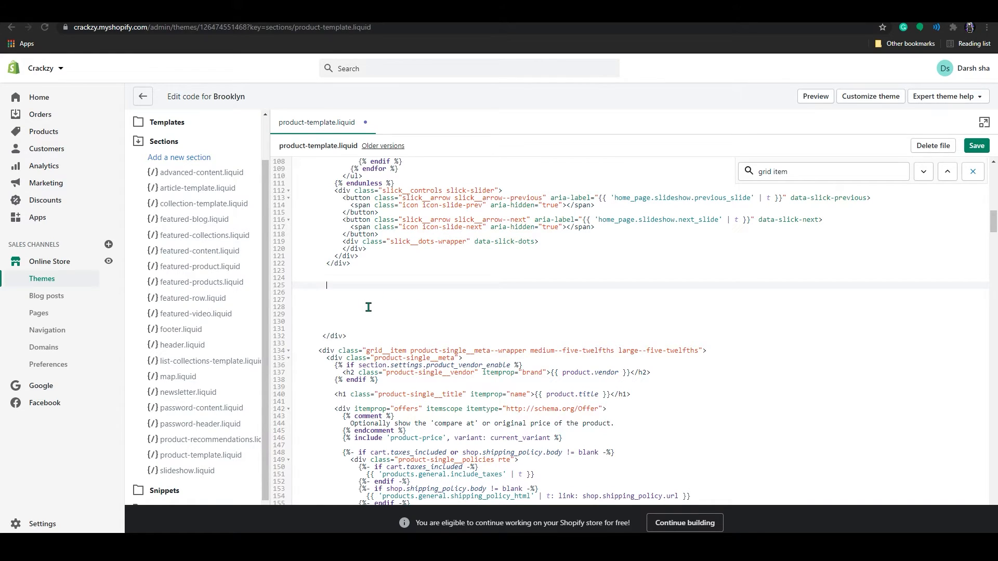
{"action": "type", "text": "<div class=\"product-single__description rte\"> {{ product.description }} </div>"}
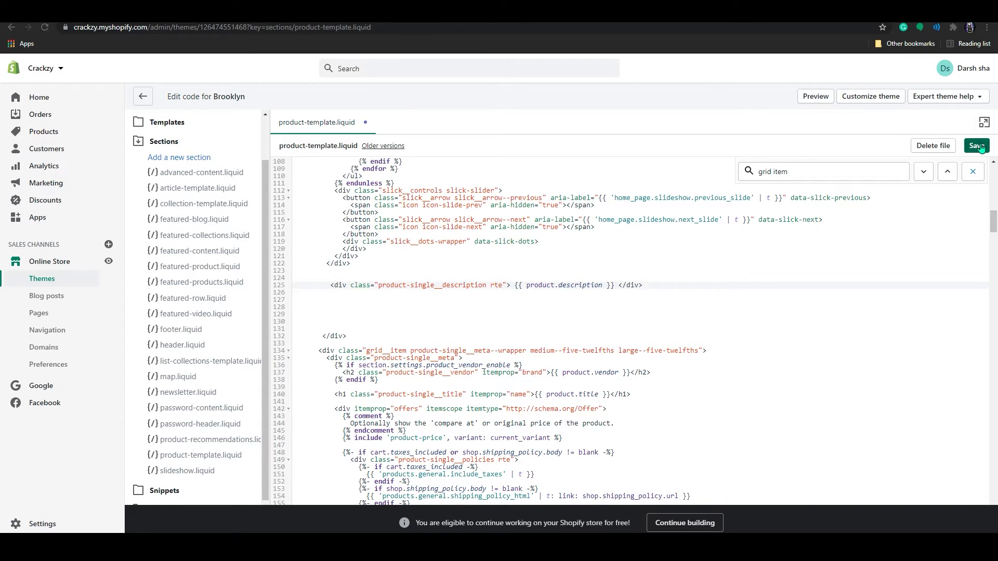
{"action": "left_click", "coordinate": [976, 145]}
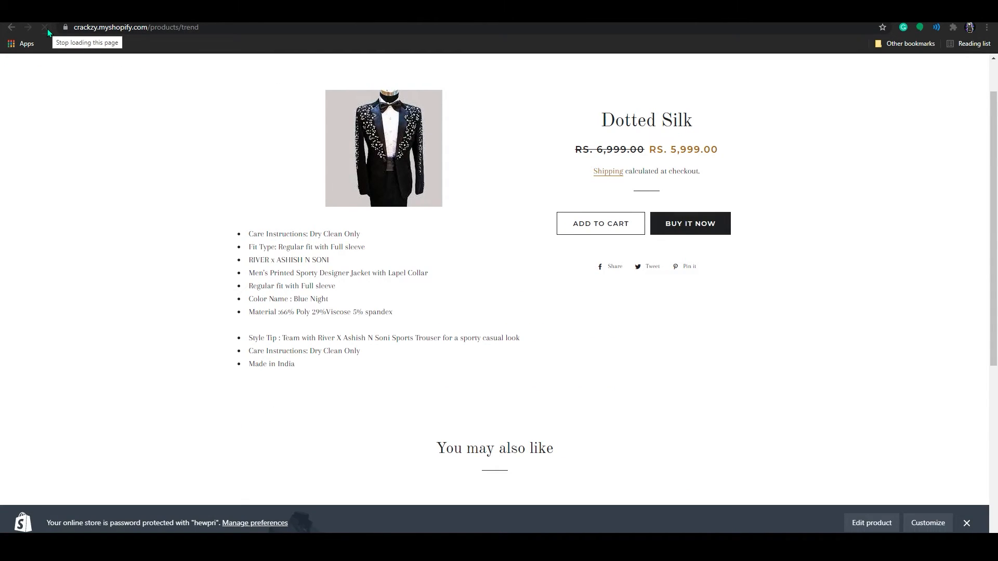
- Check the bulleted description under the jacket image, then scroll up to the store header
{"action": "double_click", "coordinate": [278, 235]}
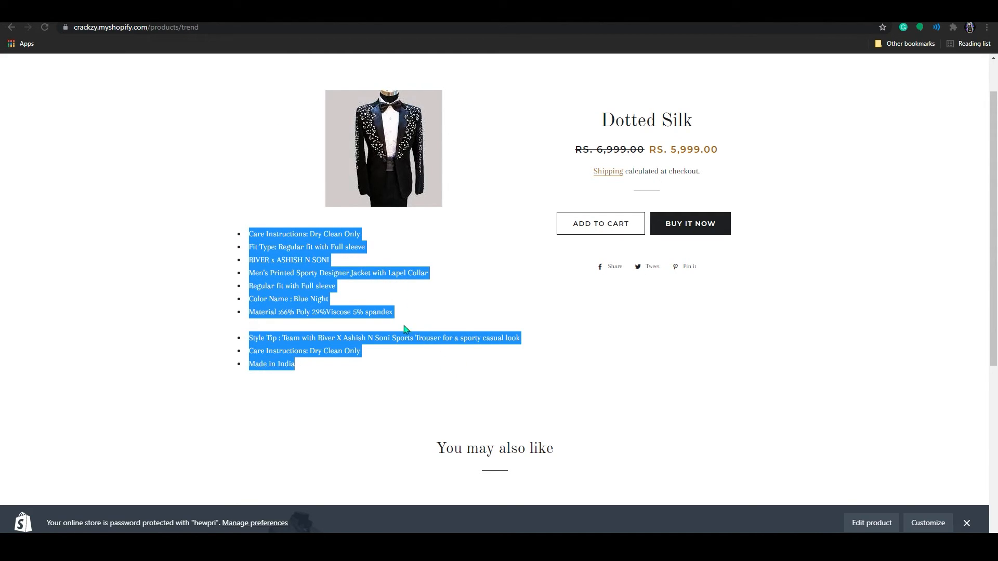
{"action": "left_click", "coordinate": [388, 131]}
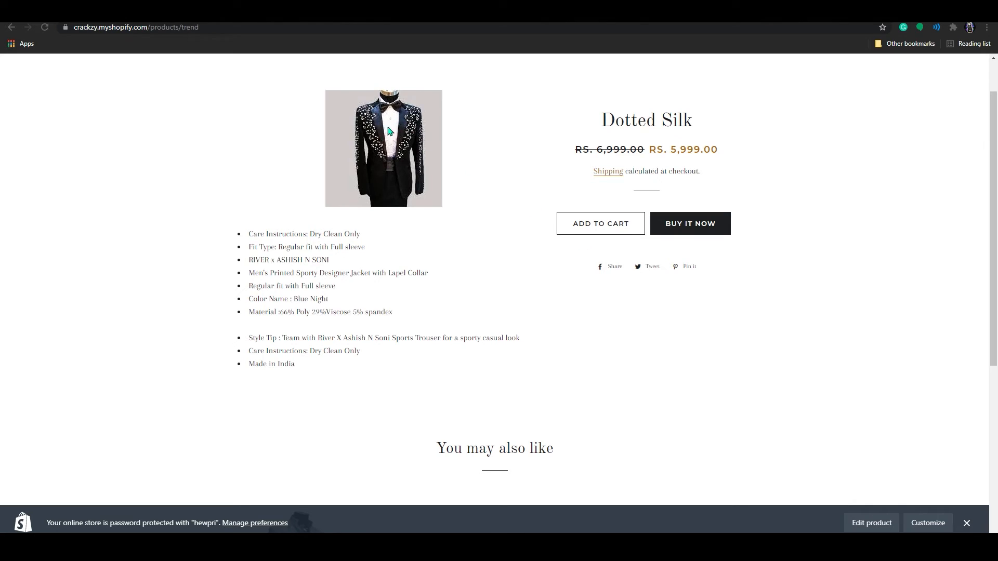
{"action": "mouse_move", "coordinate": [563, 229]}
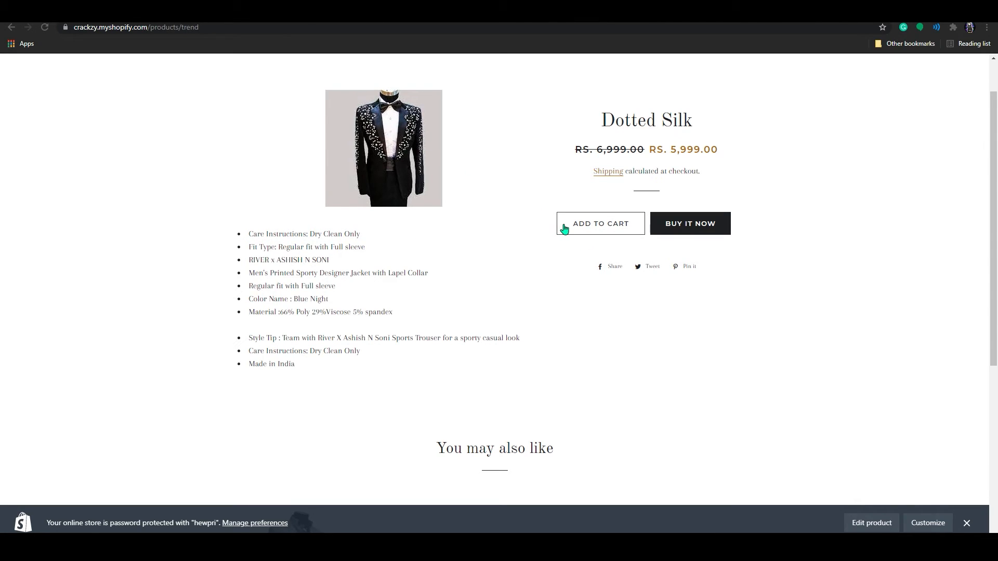
{"action": "mouse_move", "coordinate": [244, 234]}
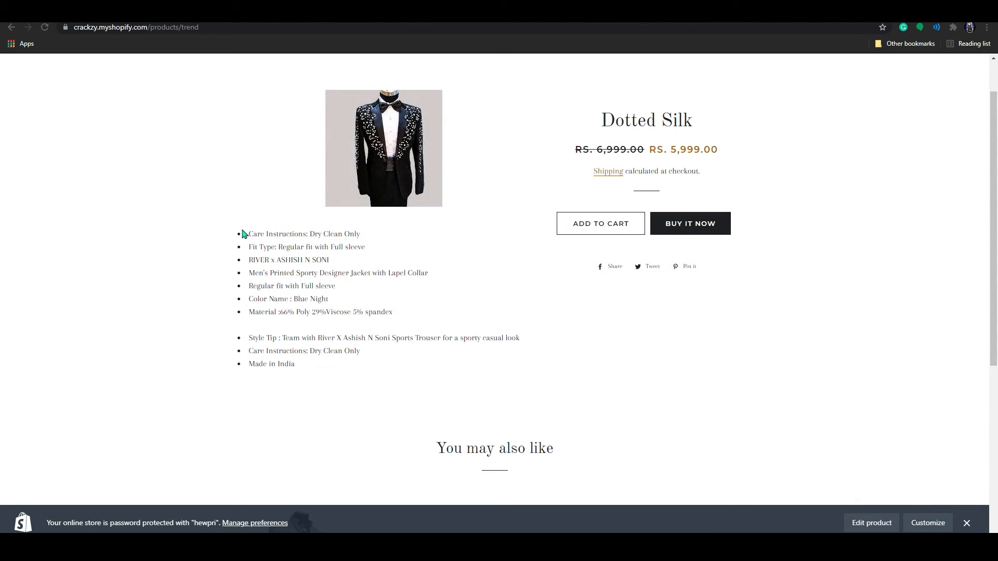
{"action": "mouse_move", "coordinate": [562, 345]}
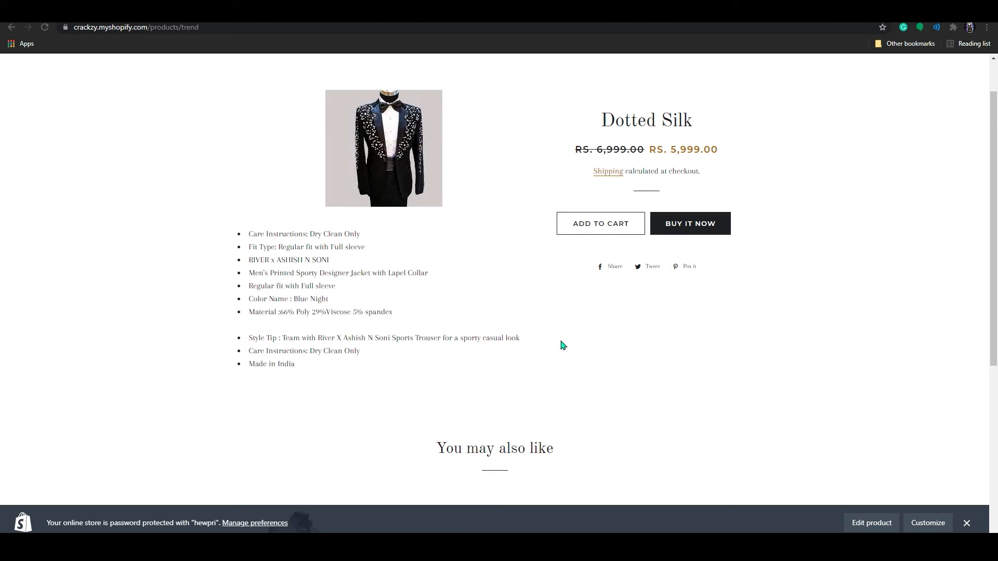
{"action": "mouse_move", "coordinate": [258, 270]}
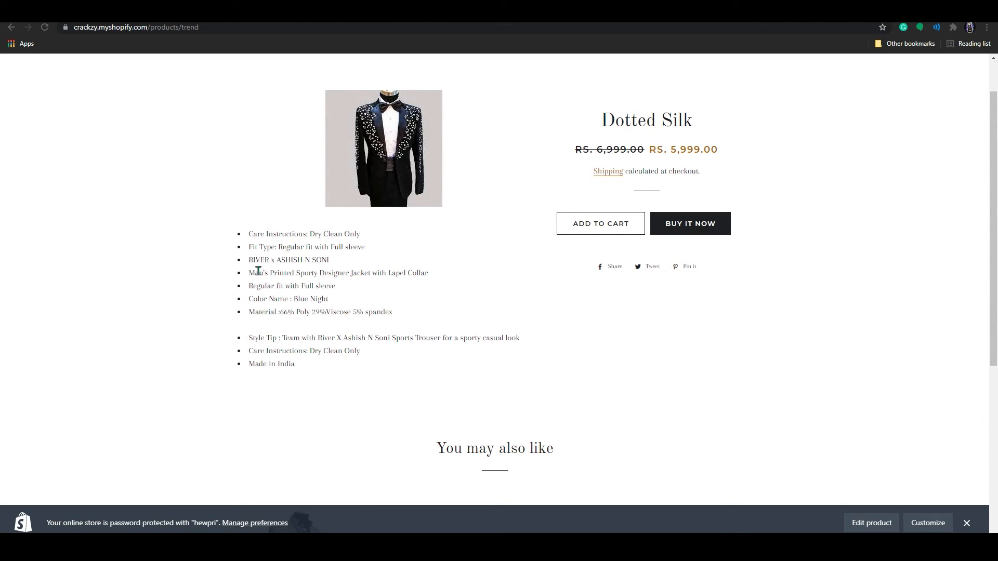
{"action": "mouse_move", "coordinate": [549, 307]}
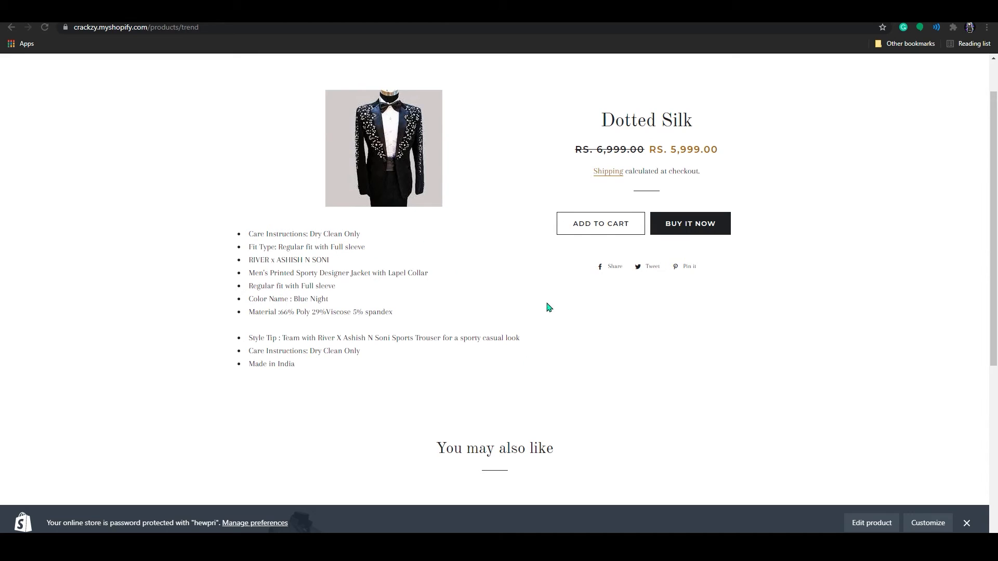
{"action": "mouse_move", "coordinate": [325, 323]}
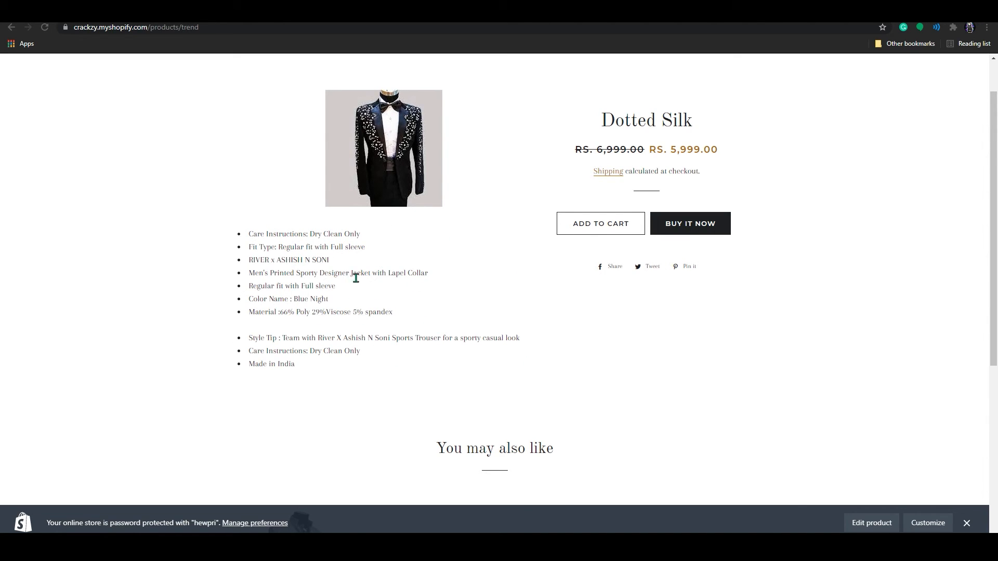
{"action": "scroll", "scroll_direction": "up", "scroll_amount": 3}
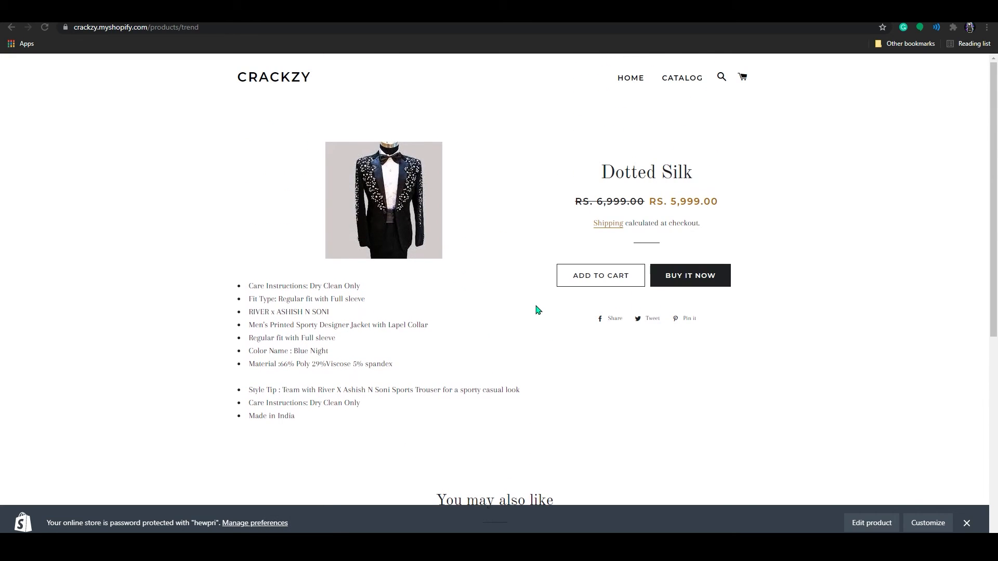